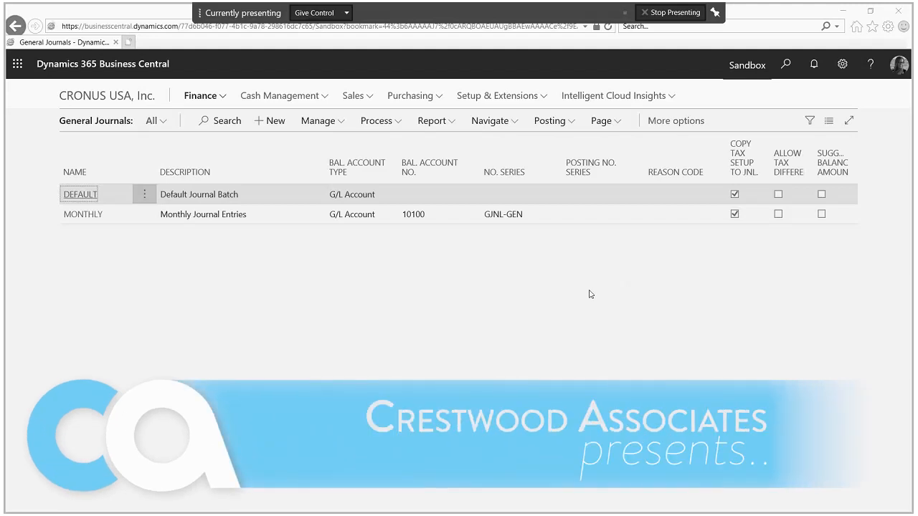
pyautogui.moveTo(513, 291)
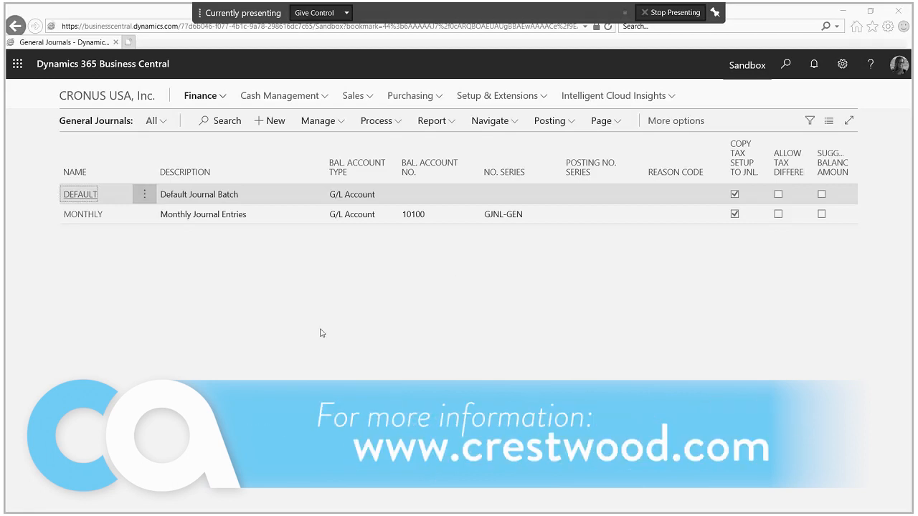
pyautogui.moveTo(263, 324)
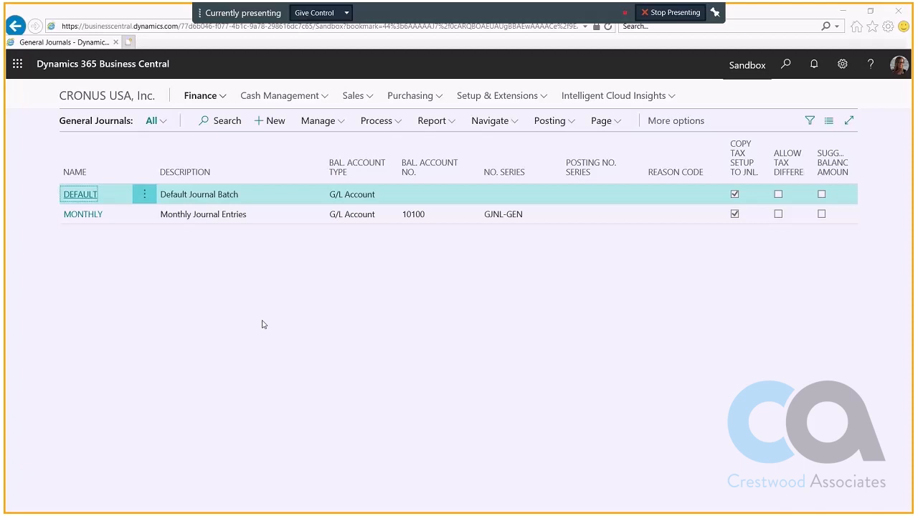
pyautogui.moveTo(257, 322)
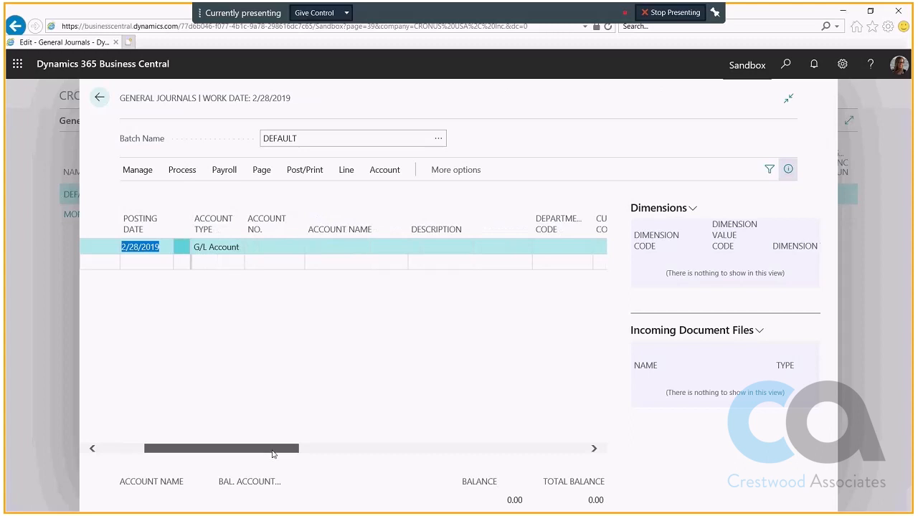
pyautogui.moveTo(567, 235)
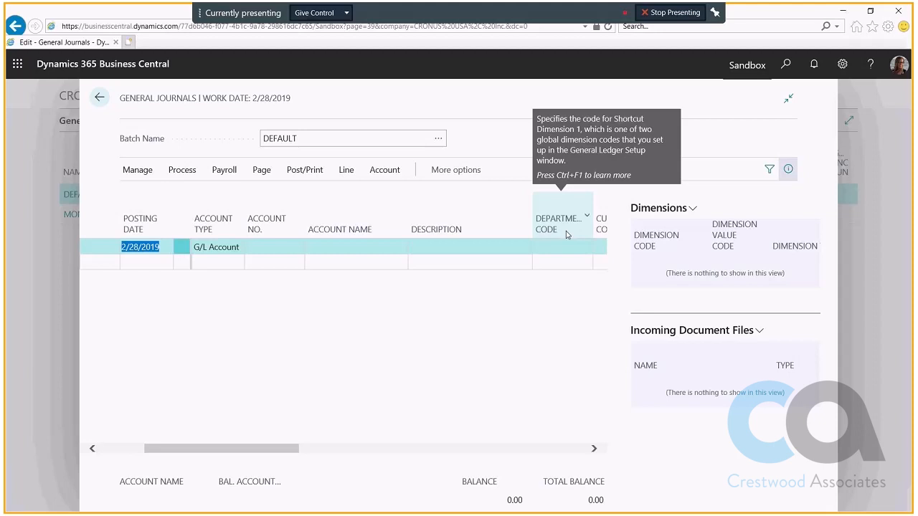
pyautogui.moveTo(556, 278)
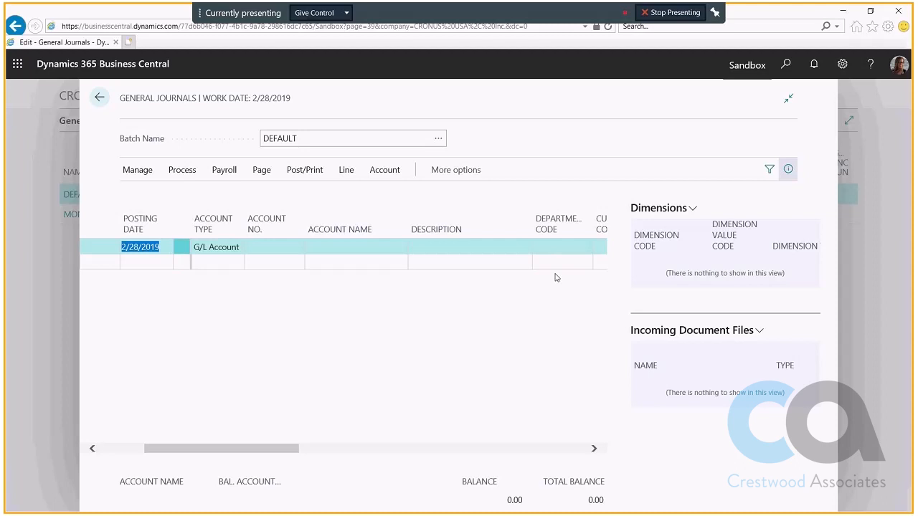
pyautogui.moveTo(100, 98)
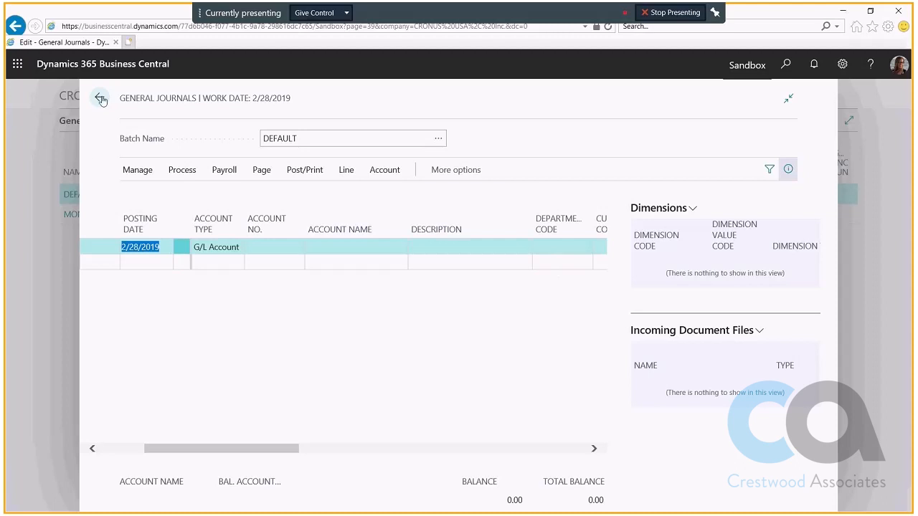
# Step: Close the journal and open the Configuration Packages list by searching 'configu'
pyautogui.click(100, 98)
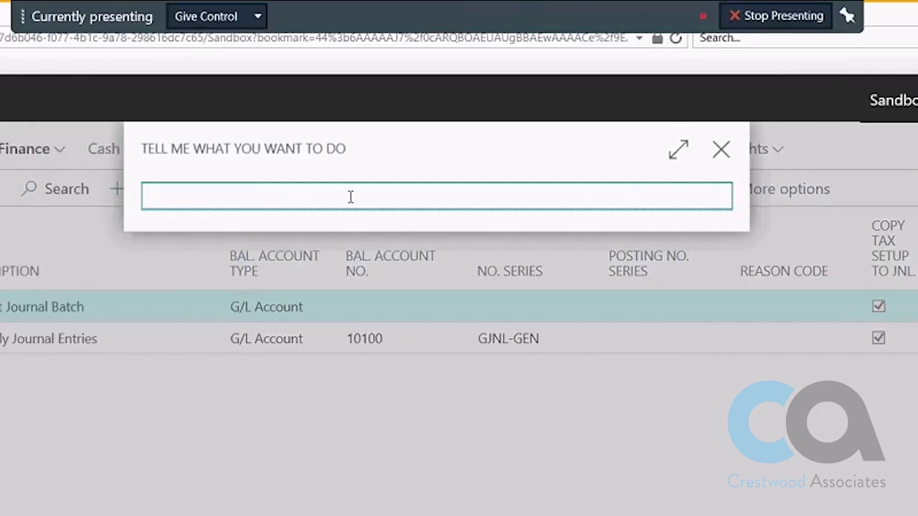
pyautogui.write('config')
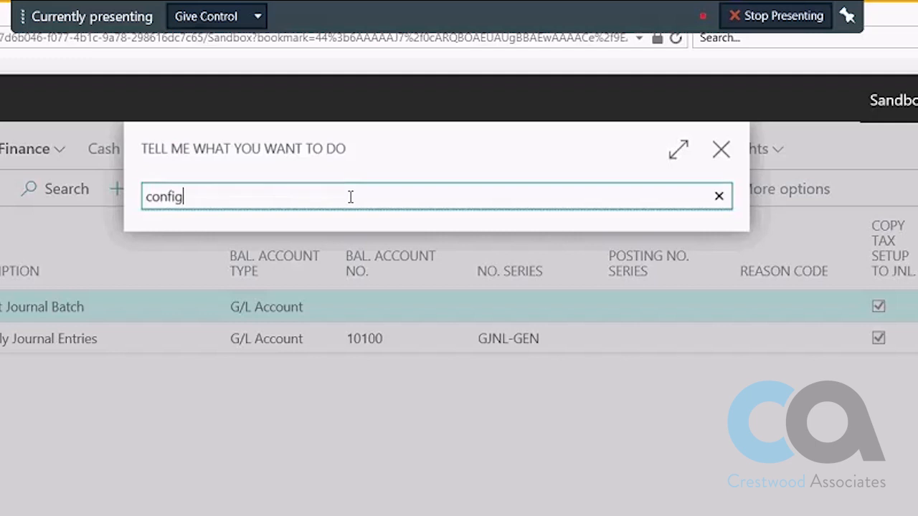
pyautogui.write('u')
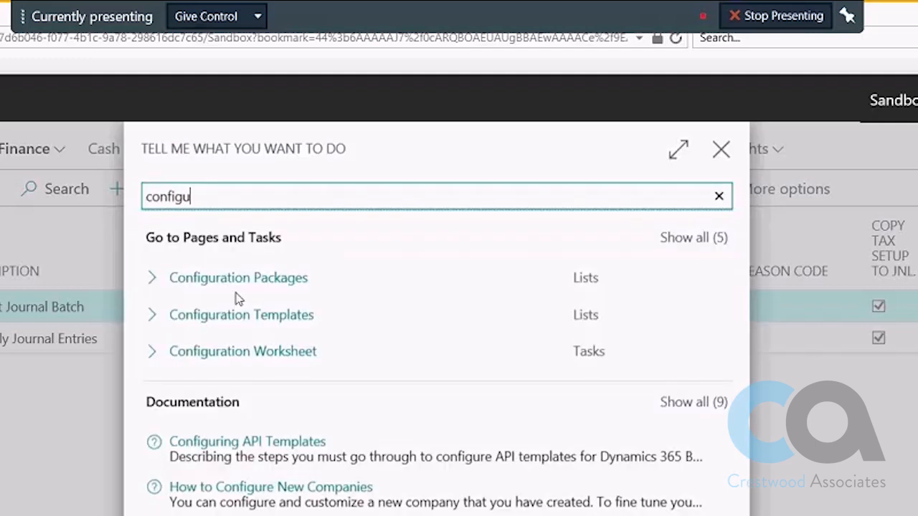
pyautogui.click(238, 278)
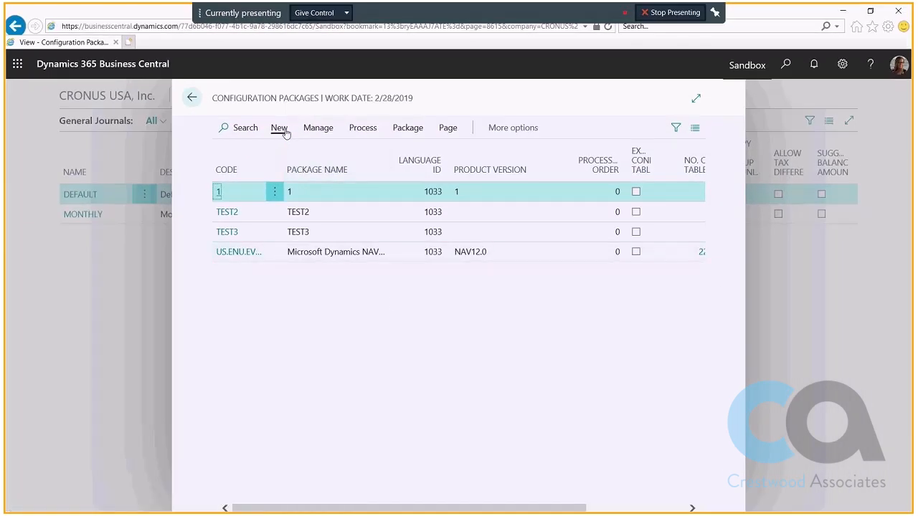
# Step: Create a configuration package coded and named GL ENTRIES with language ID 1033
pyautogui.click(279, 127)
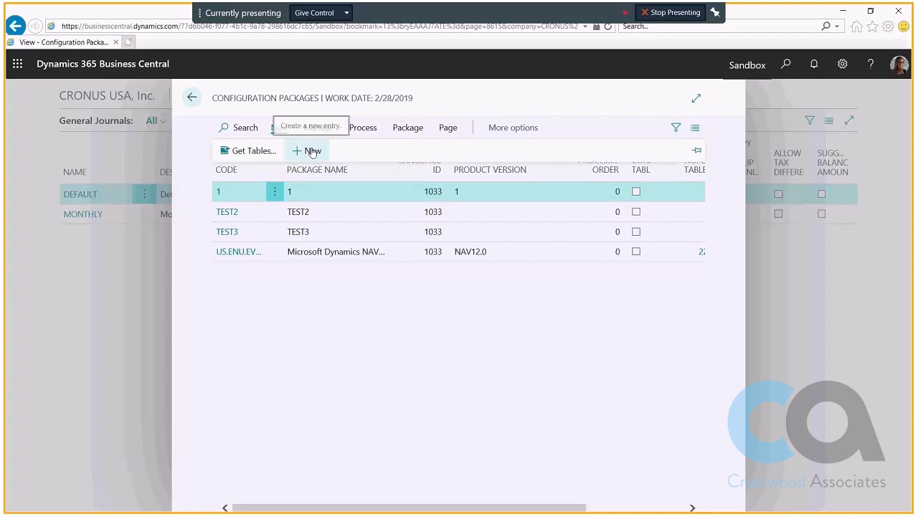
pyautogui.click(306, 150)
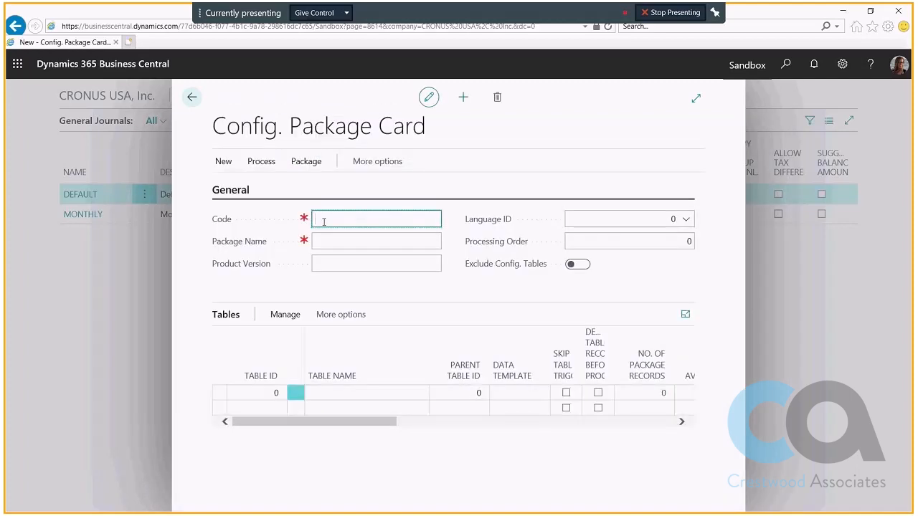
pyautogui.write('g')
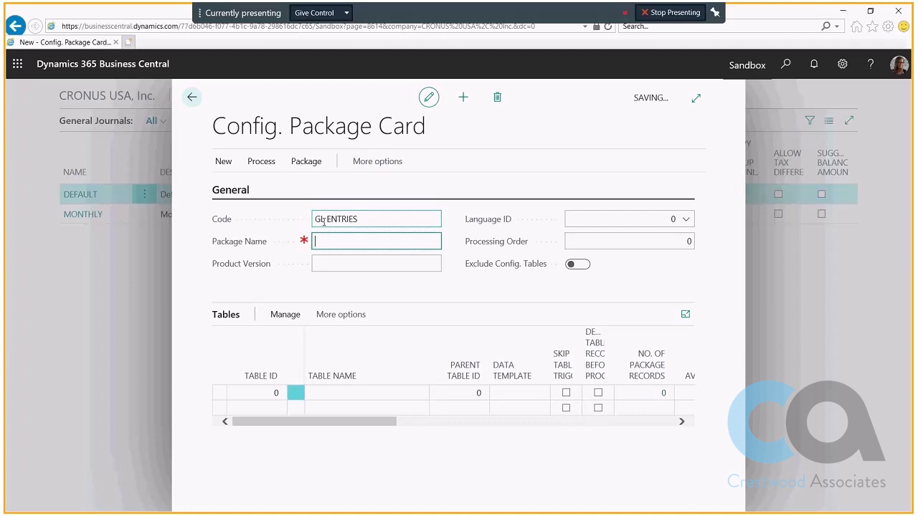
pyautogui.write('GL ENTRIES')
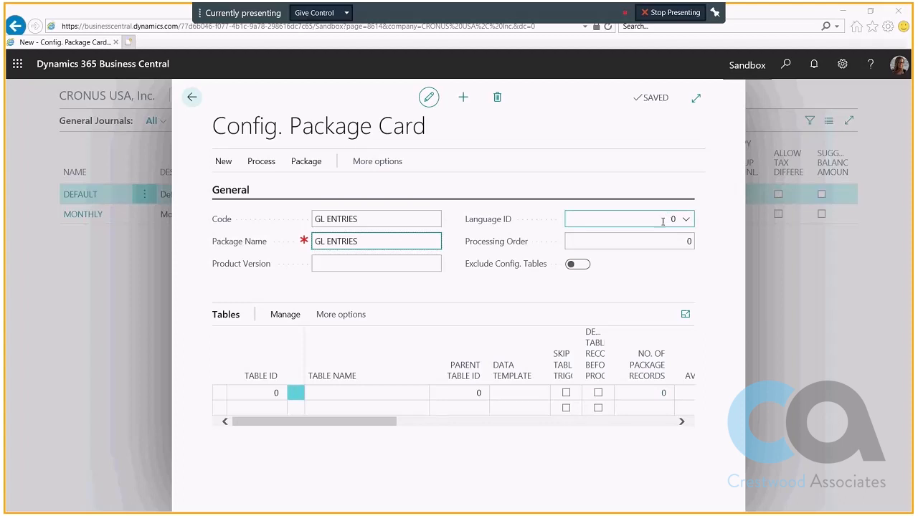
pyautogui.click(617, 218)
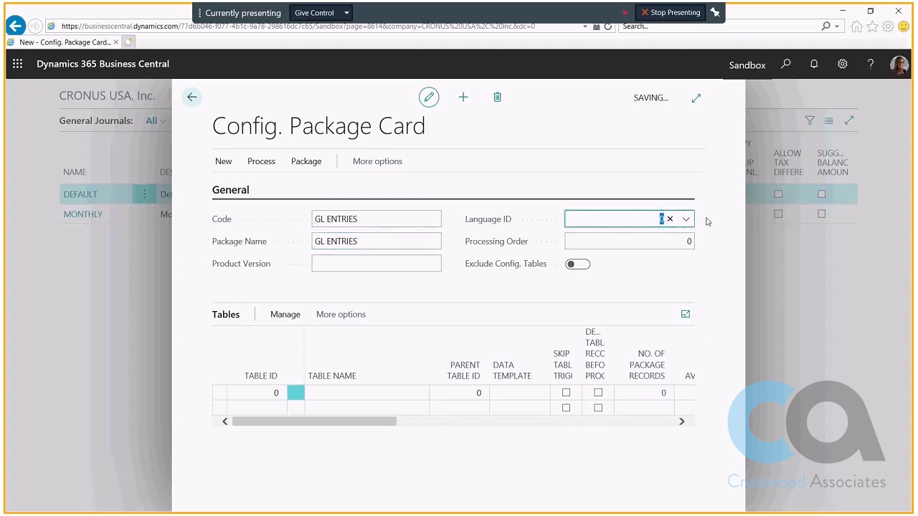
pyautogui.write('1033')
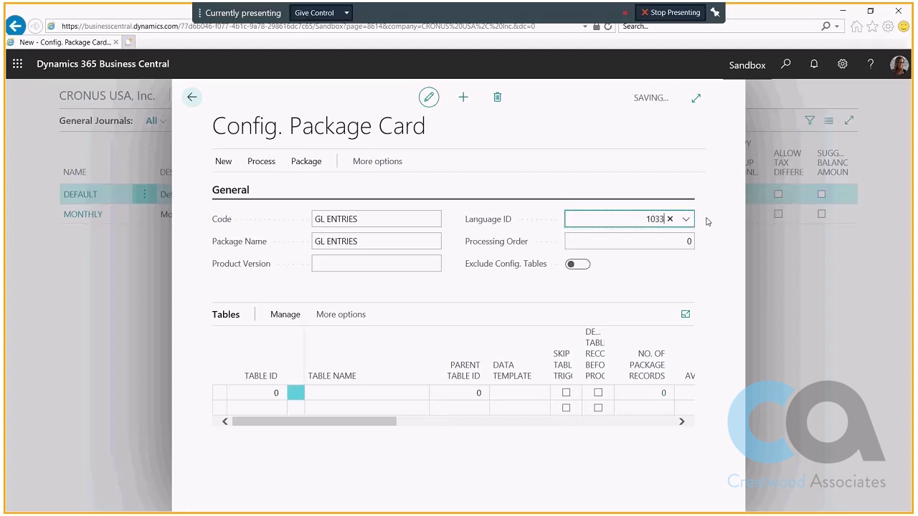
pyautogui.click(629, 241)
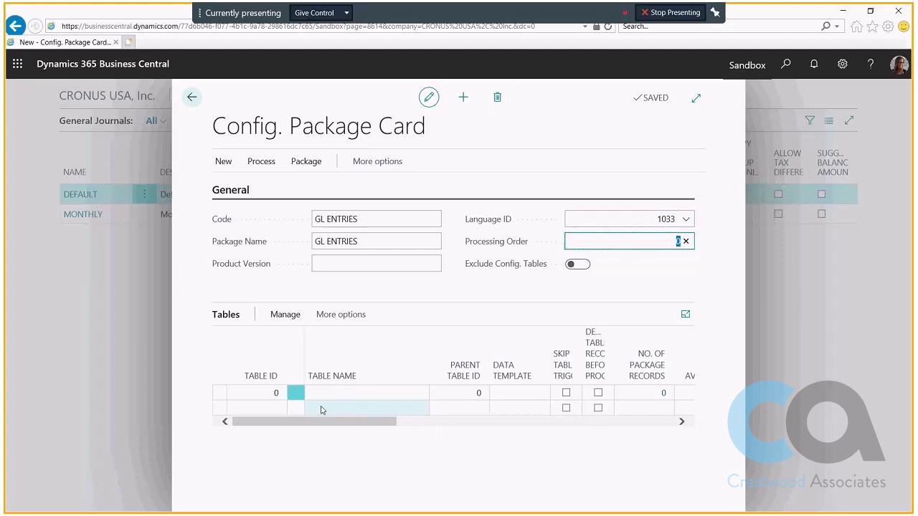
pyautogui.moveTo(316, 408)
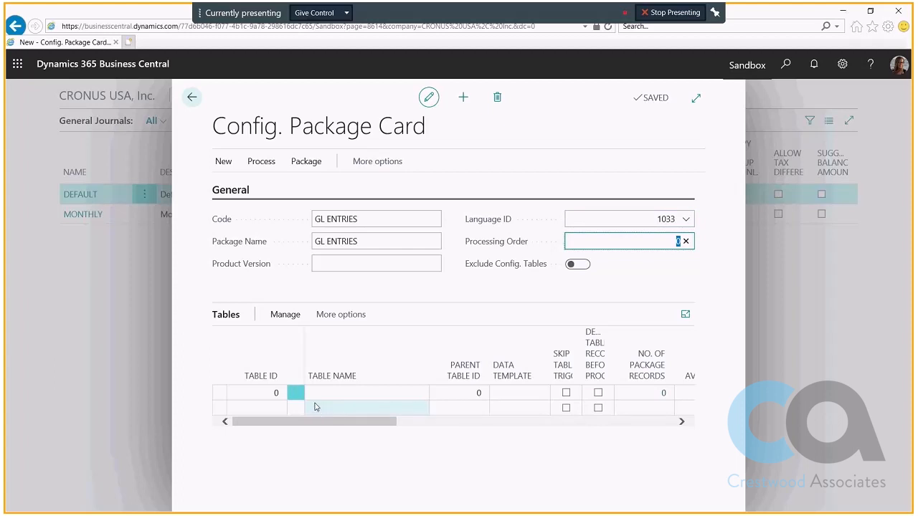
# Step: Add table 81, Gen. Journal Line, to the GL ENTRIES package tables
pyautogui.click(256, 392)
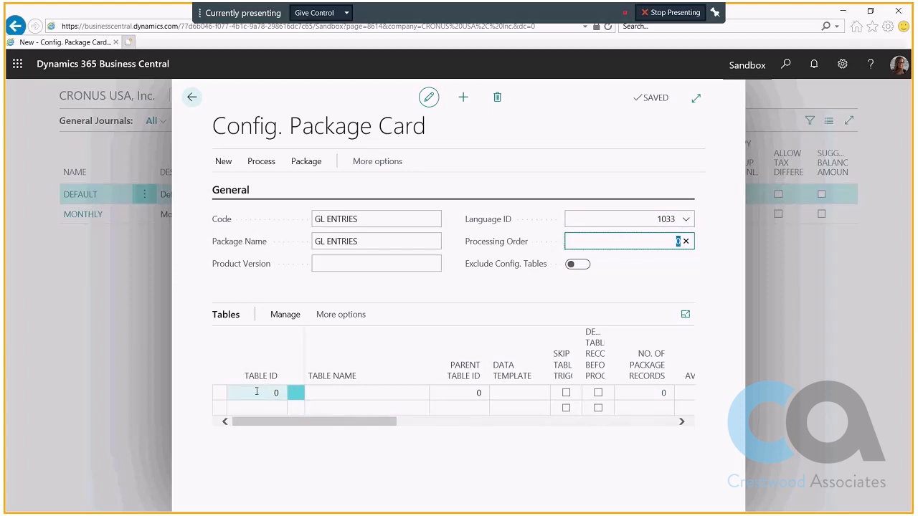
pyautogui.click(280, 392)
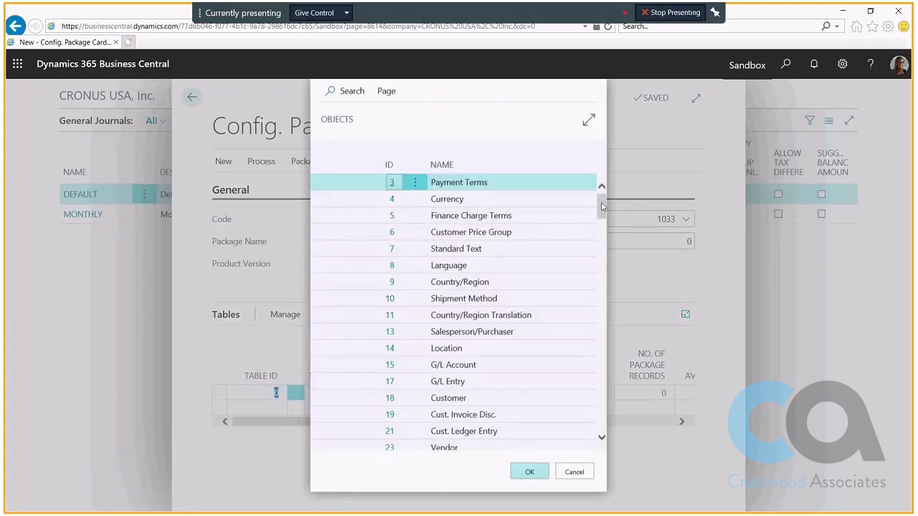
pyautogui.scroll(-3)
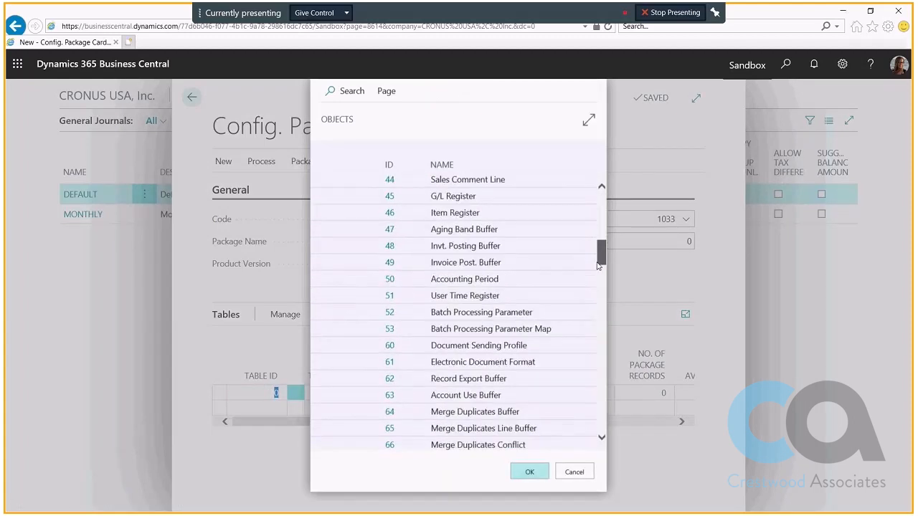
pyautogui.scroll(3)
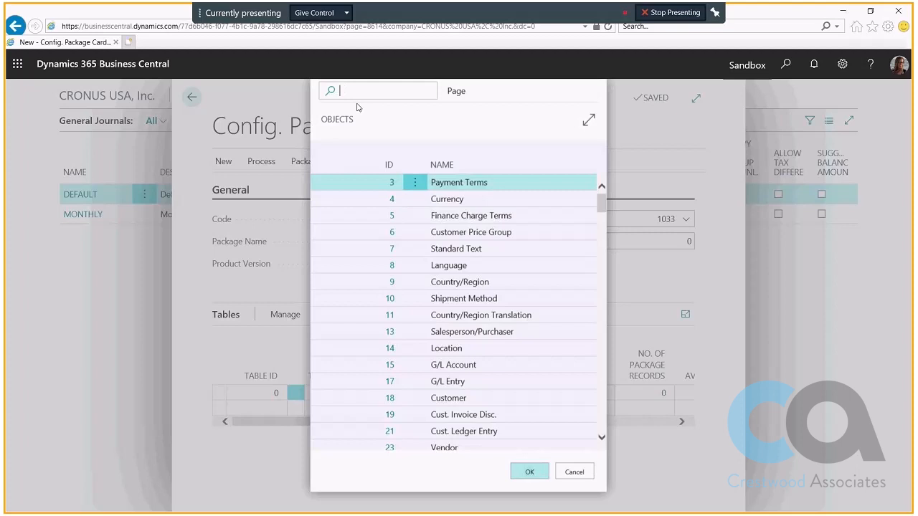
pyautogui.write('GENER')
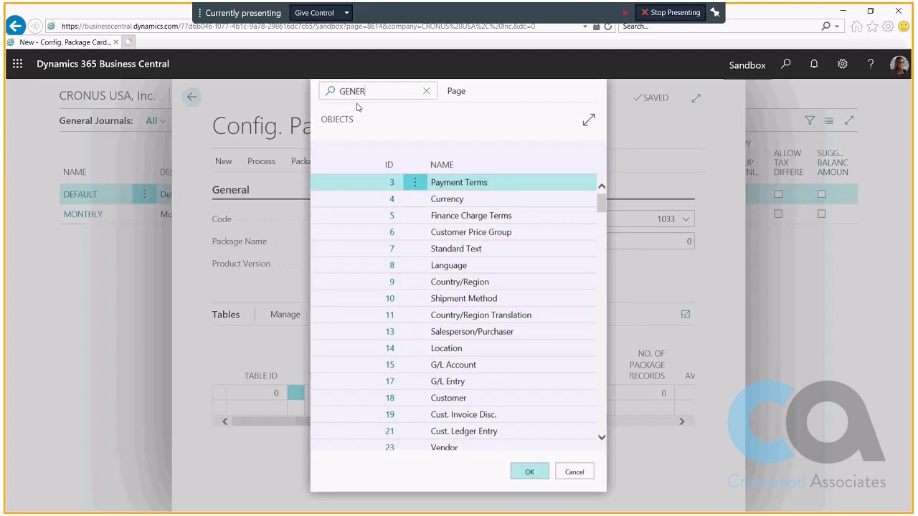
pyautogui.write('AL')
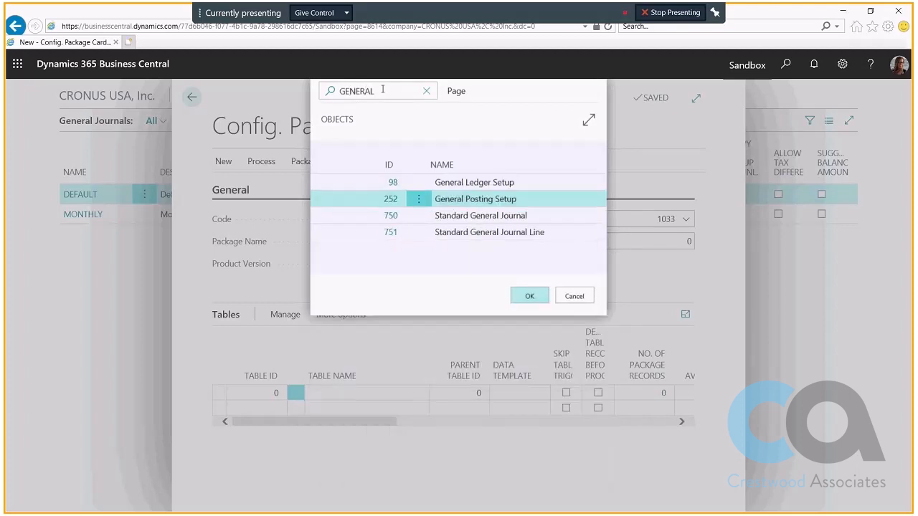
pyautogui.moveTo(392, 108)
pyautogui.write('ACCOUNT')
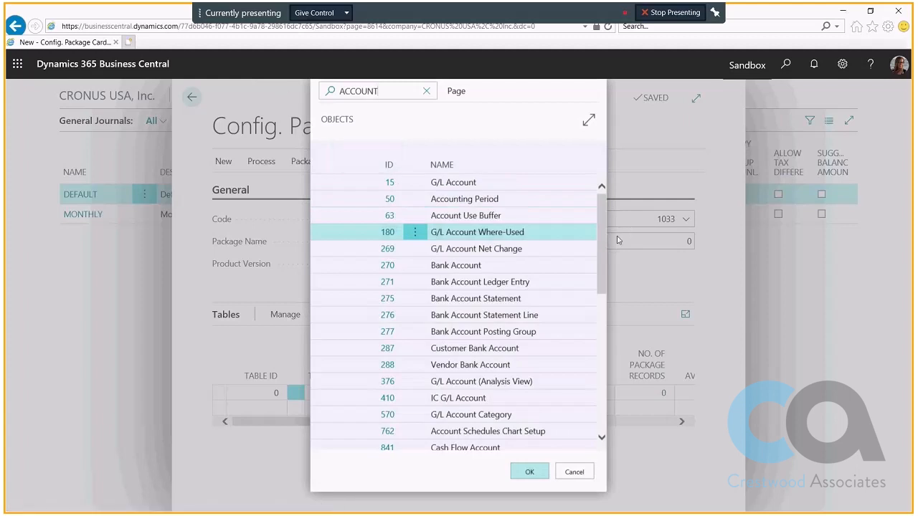
pyautogui.moveTo(599, 226)
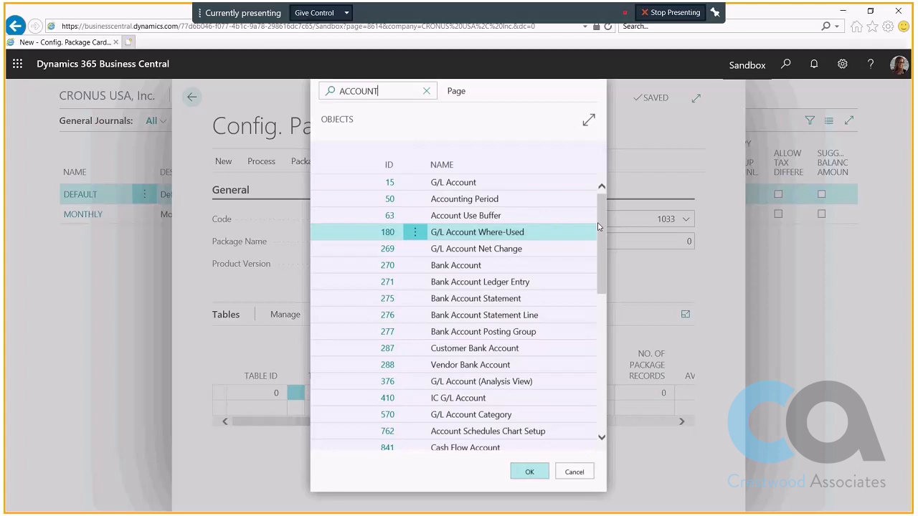
pyautogui.moveTo(613, 457)
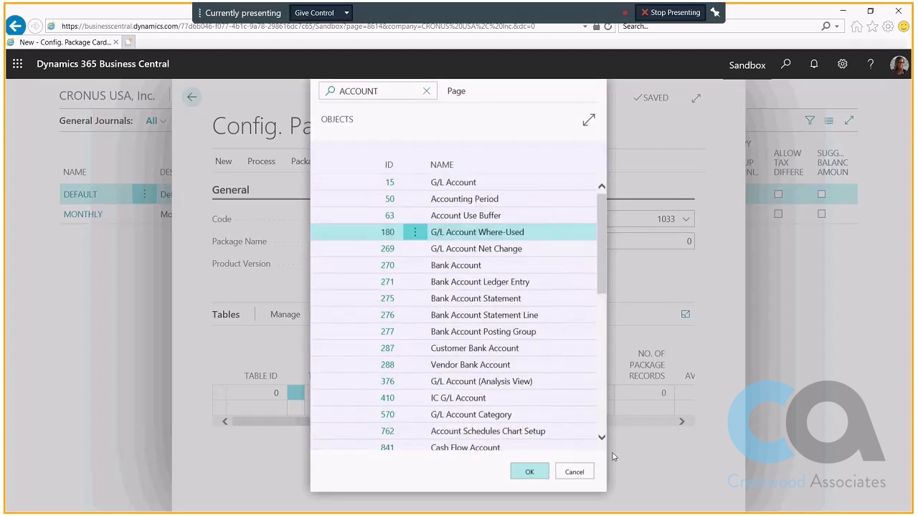
pyautogui.click(529, 471)
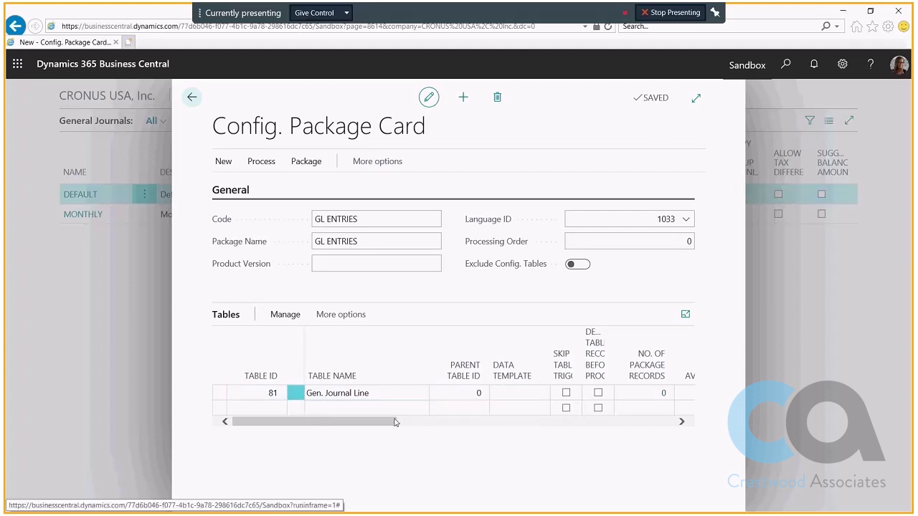
pyautogui.moveTo(201, 329)
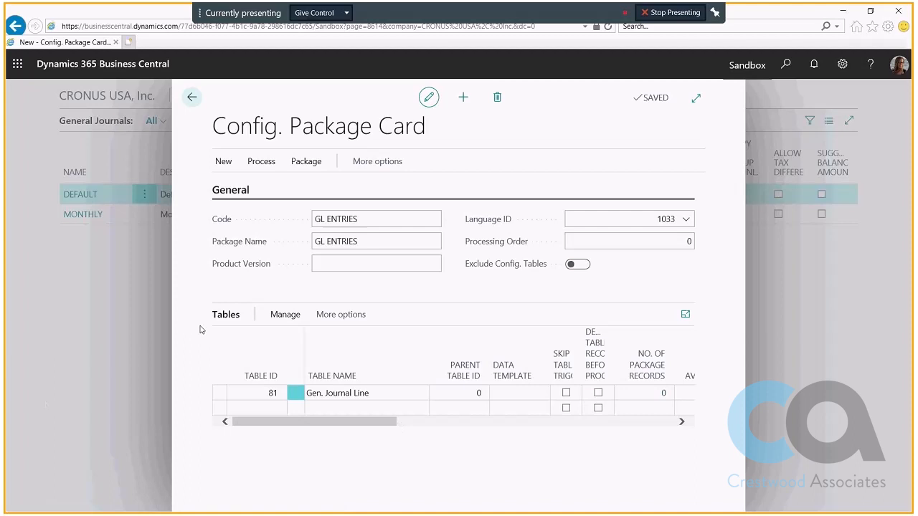
# Step: Close the package fields page and view table 81's 194 included fields
pyautogui.hscroll(3)
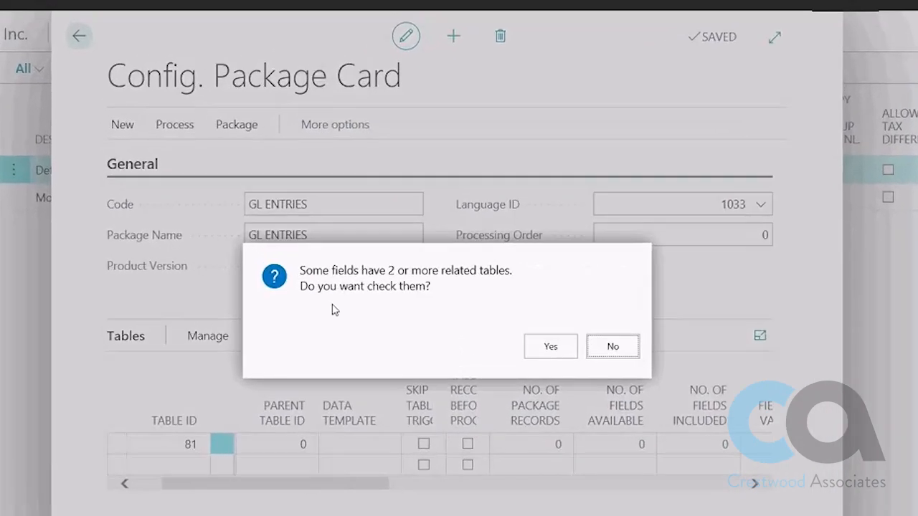
pyautogui.moveTo(399, 307)
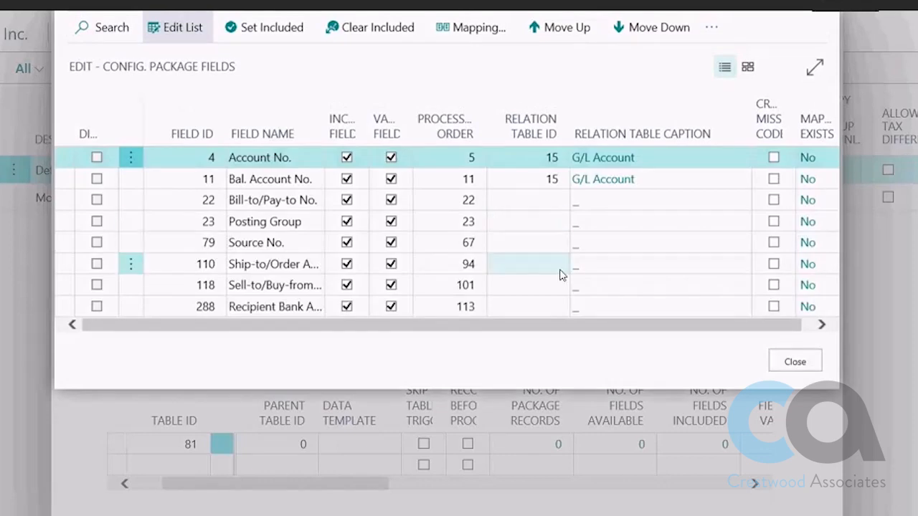
pyautogui.moveTo(534, 274)
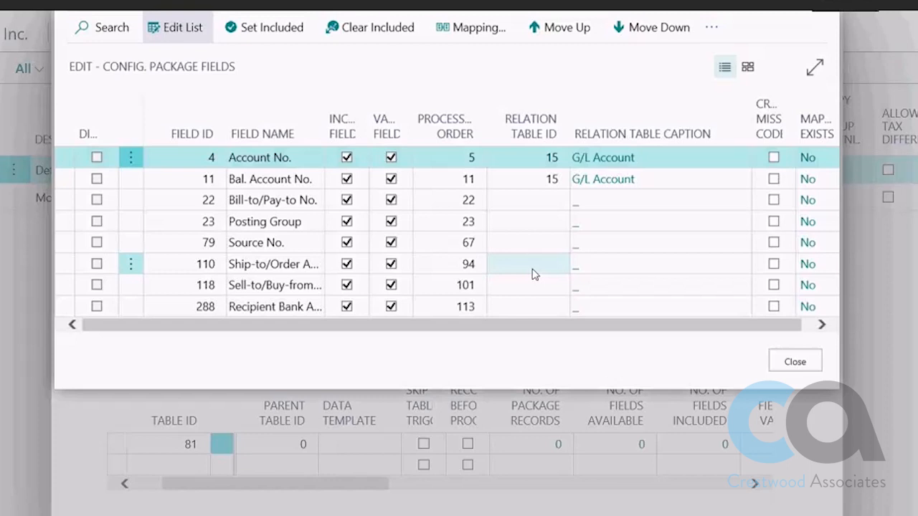
pyautogui.moveTo(466, 411)
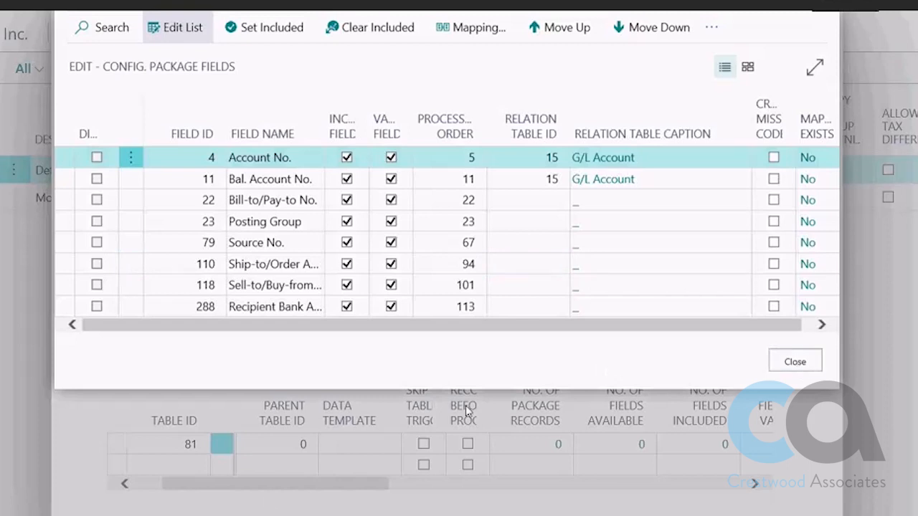
pyautogui.click(794, 361)
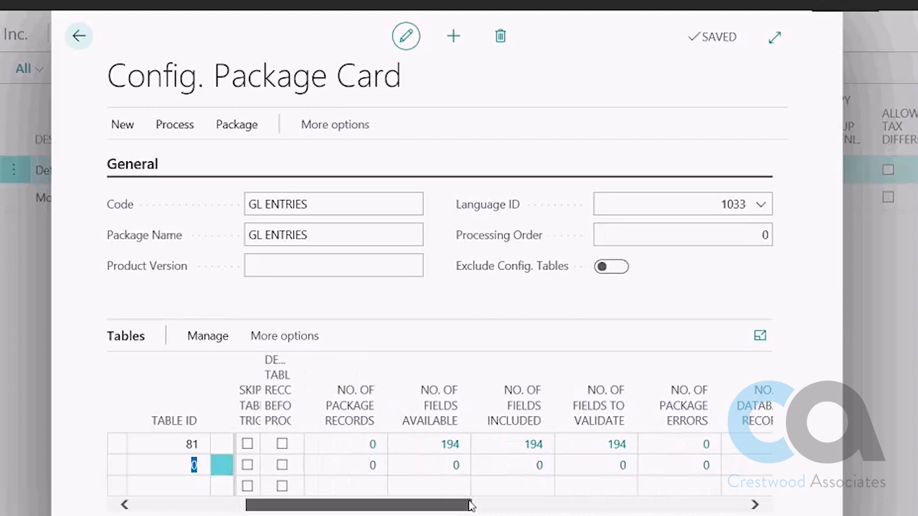
pyautogui.hscroll(3)
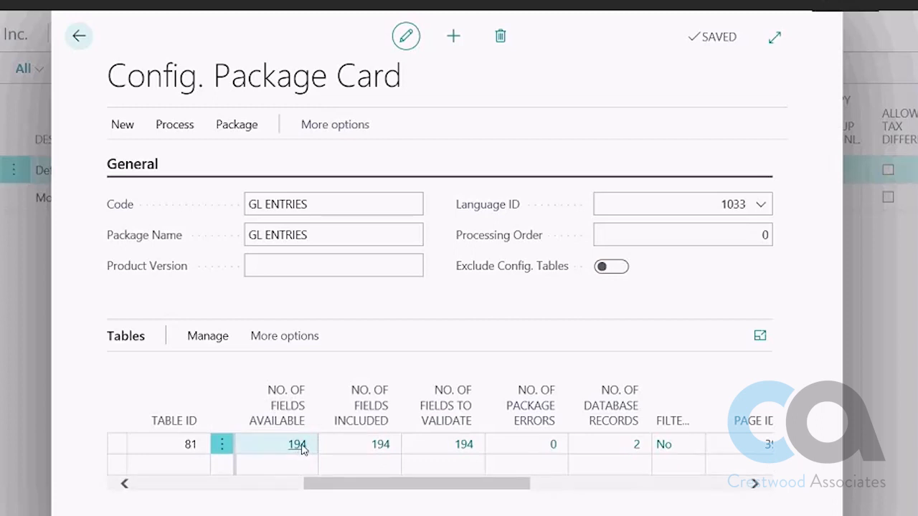
# Step: Clear all included fields for table 81 and make the field list editable
pyautogui.click(296, 444)
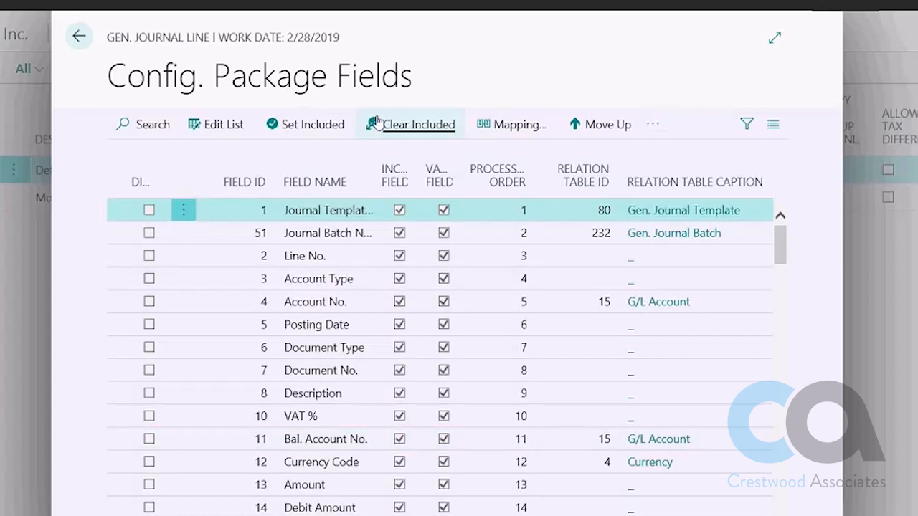
pyautogui.moveTo(405, 127)
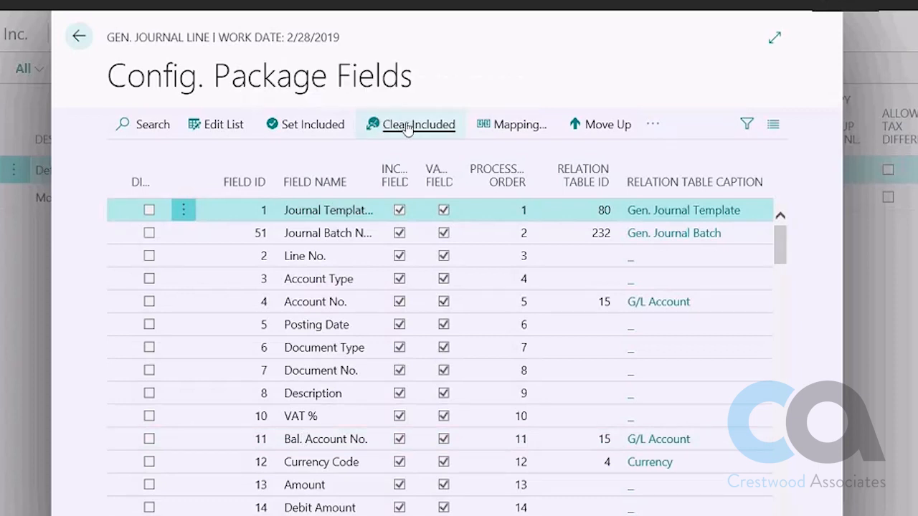
pyautogui.click(418, 124)
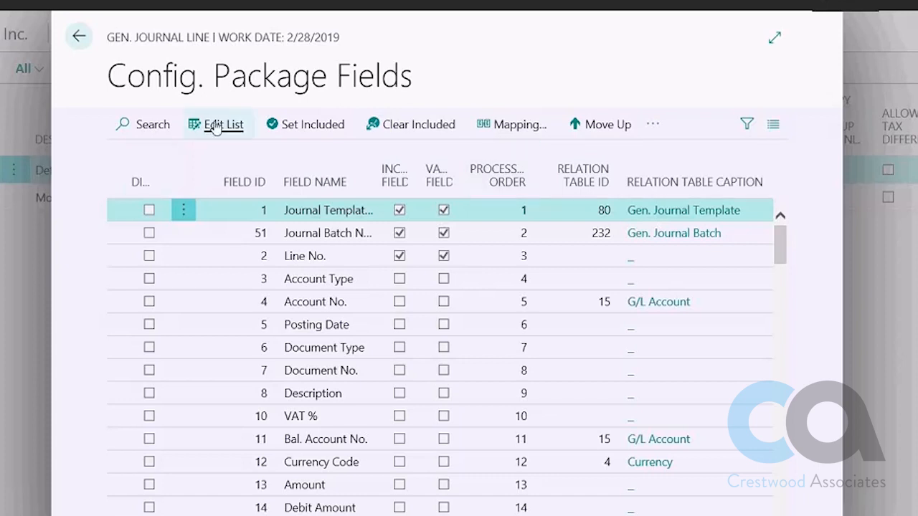
pyautogui.click(223, 125)
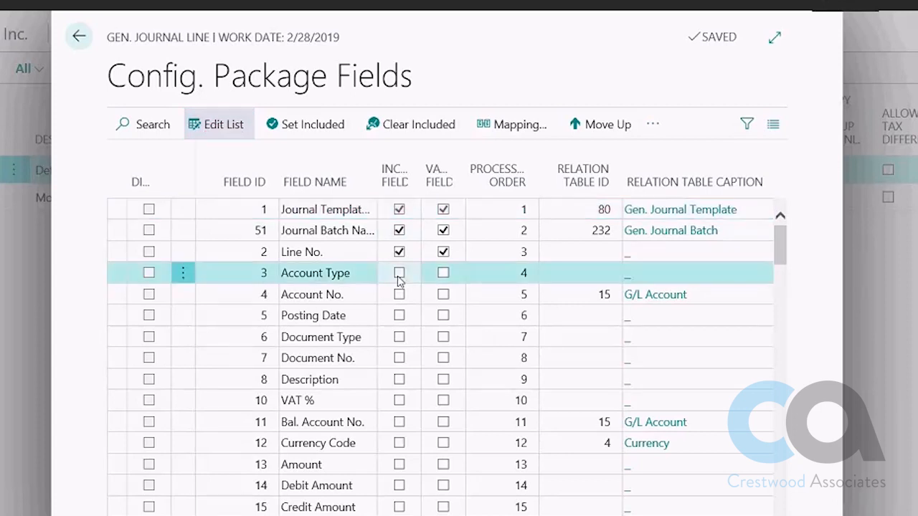
# Step: Include Account Type, Account No., Posting Date, Document Type, Document No. and Description
pyautogui.click(399, 273)
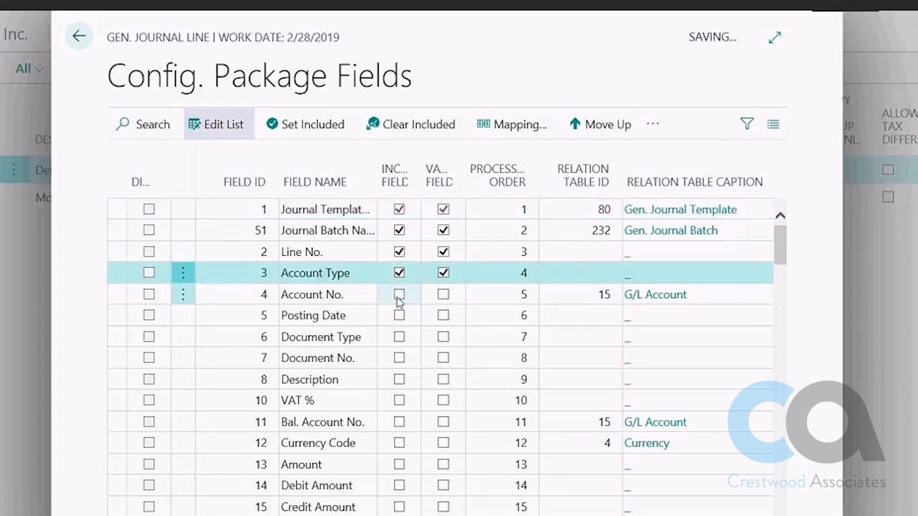
pyautogui.click(399, 294)
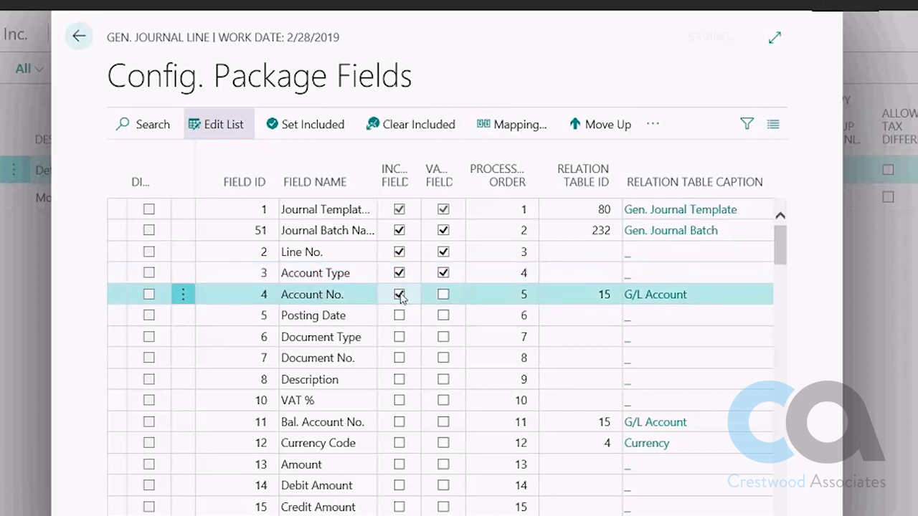
pyautogui.click(443, 294)
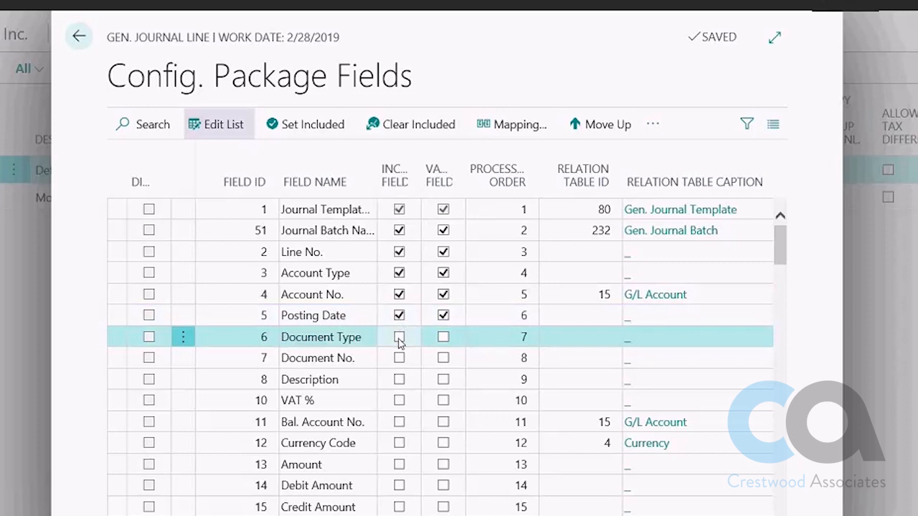
pyautogui.click(398, 336)
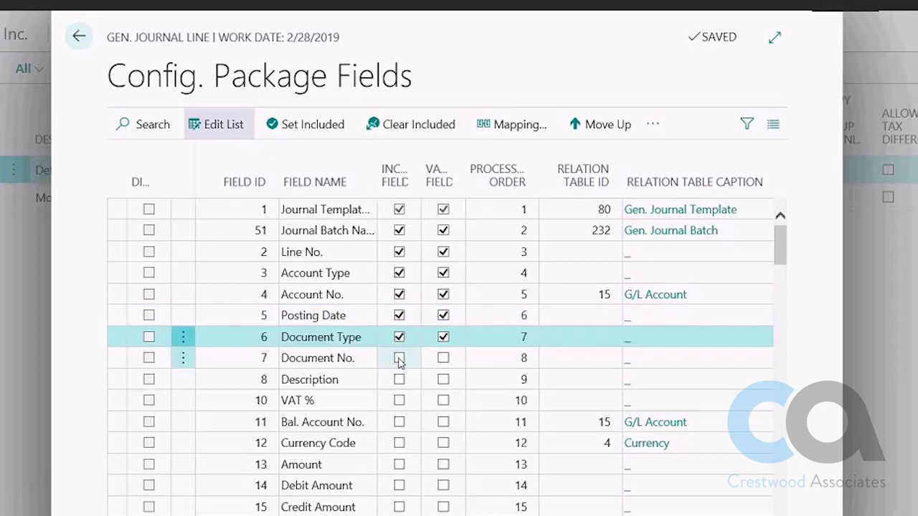
pyautogui.click(399, 358)
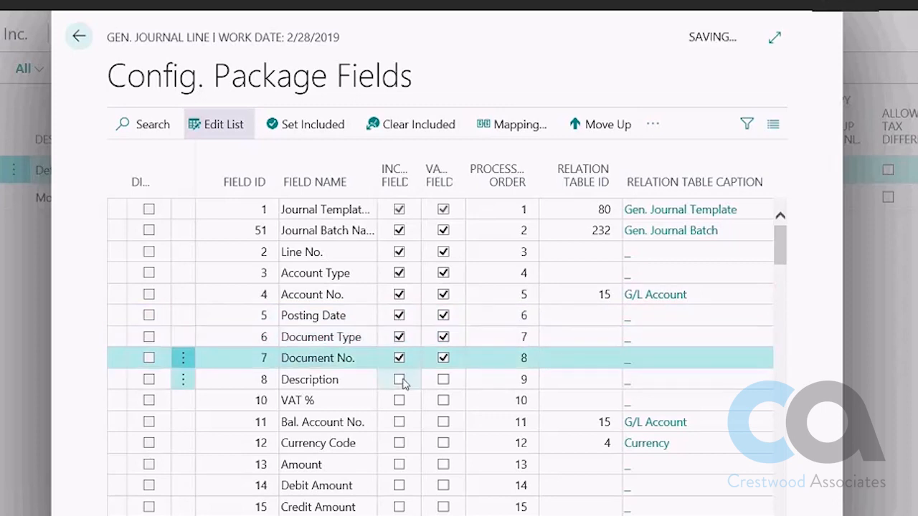
pyautogui.click(398, 379)
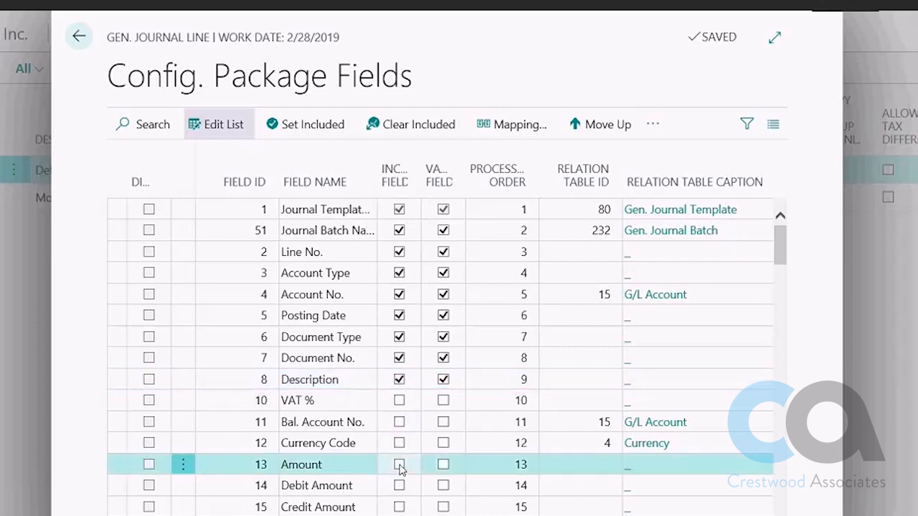
# Step: Include the Amount, Debit Amount, Credit Amount fields and field 24
pyautogui.click(399, 464)
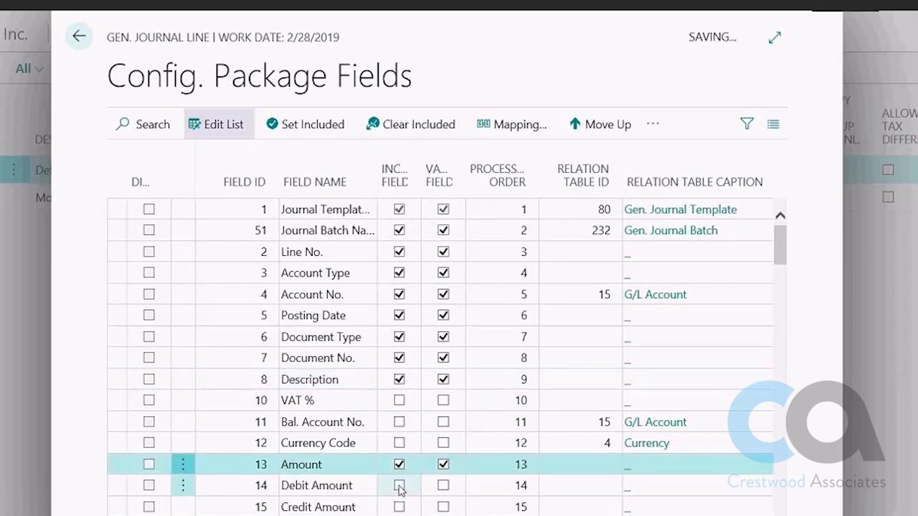
pyautogui.click(399, 485)
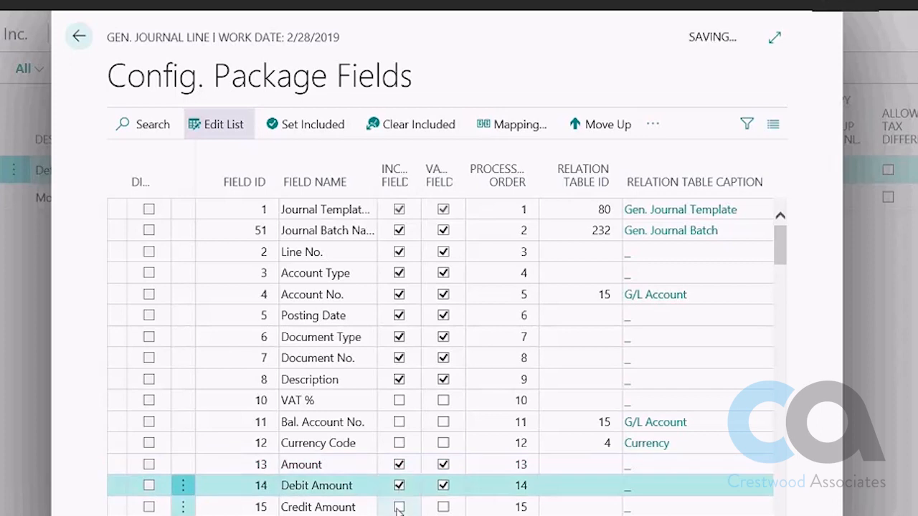
pyautogui.click(398, 508)
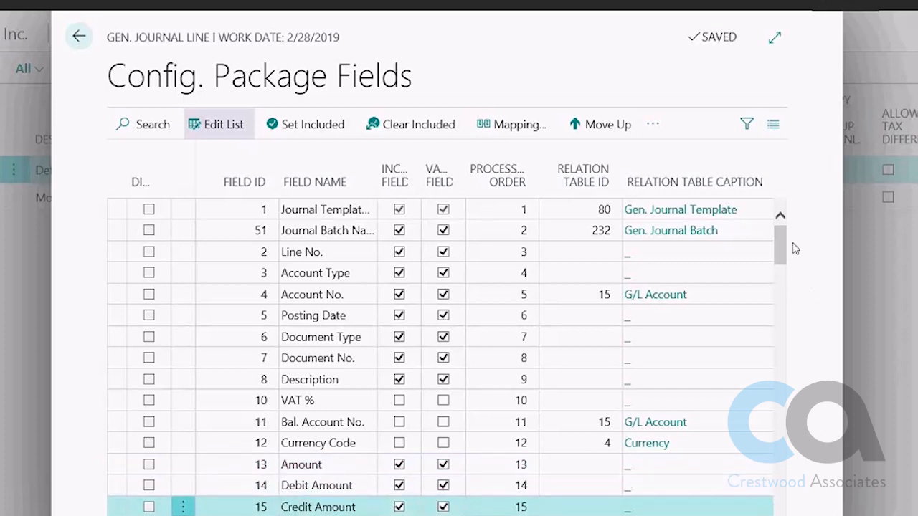
pyautogui.scroll(-3)
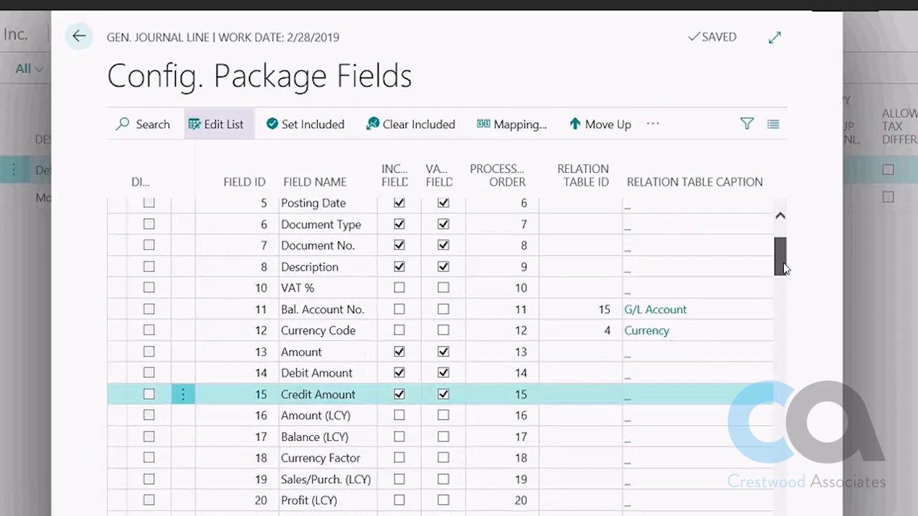
pyautogui.scroll(-3)
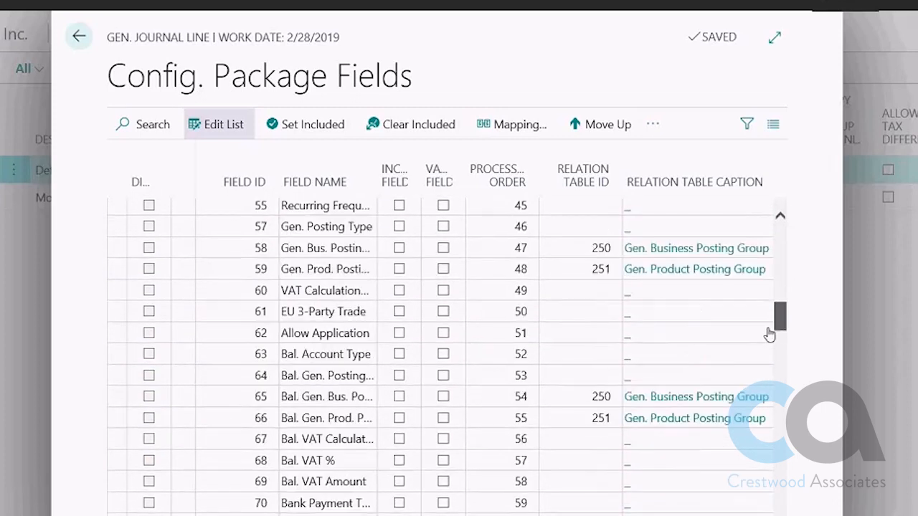
pyautogui.scroll(3)
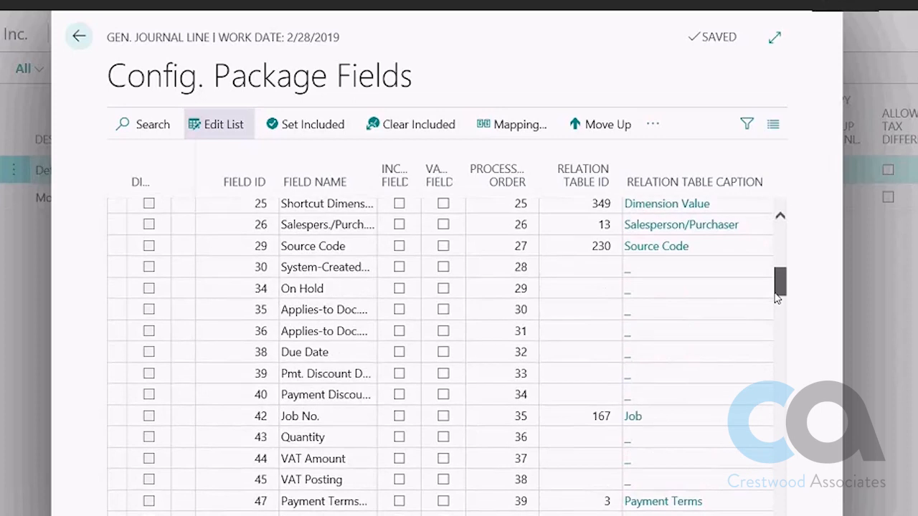
pyautogui.scroll(3)
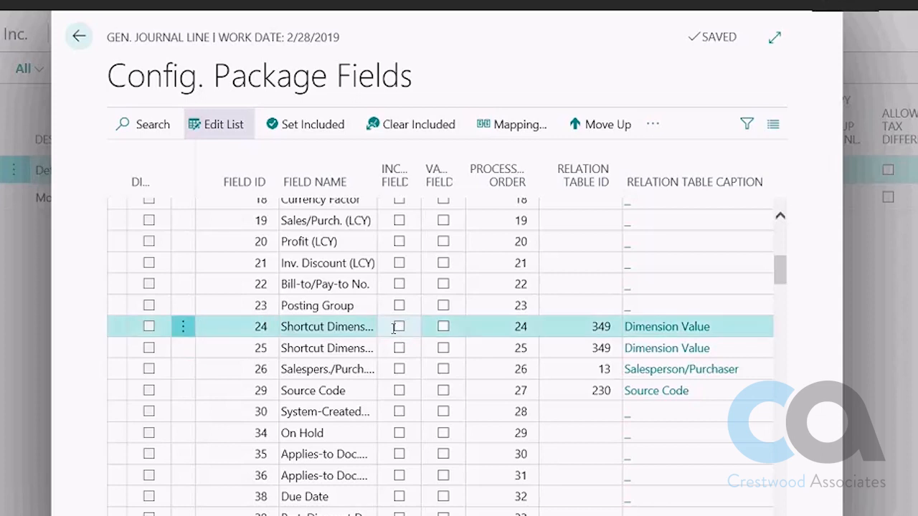
pyautogui.click(399, 326)
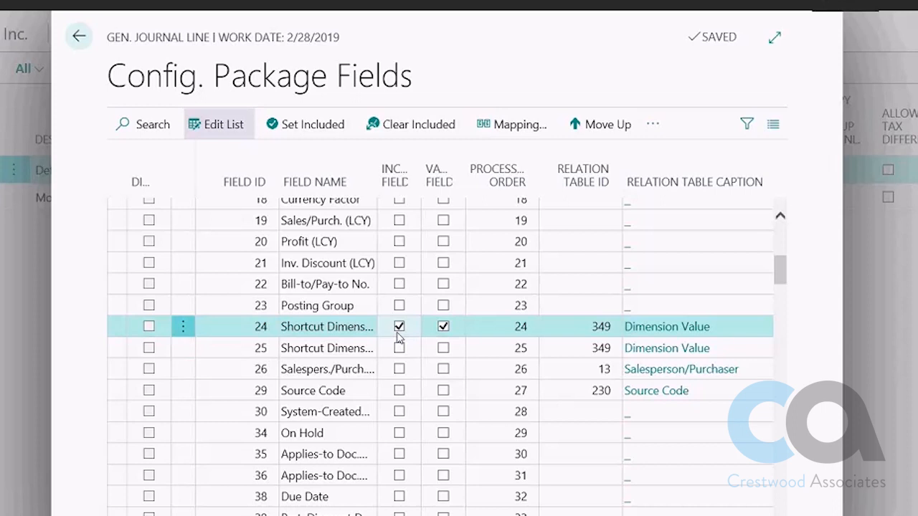
pyautogui.scroll(-3)
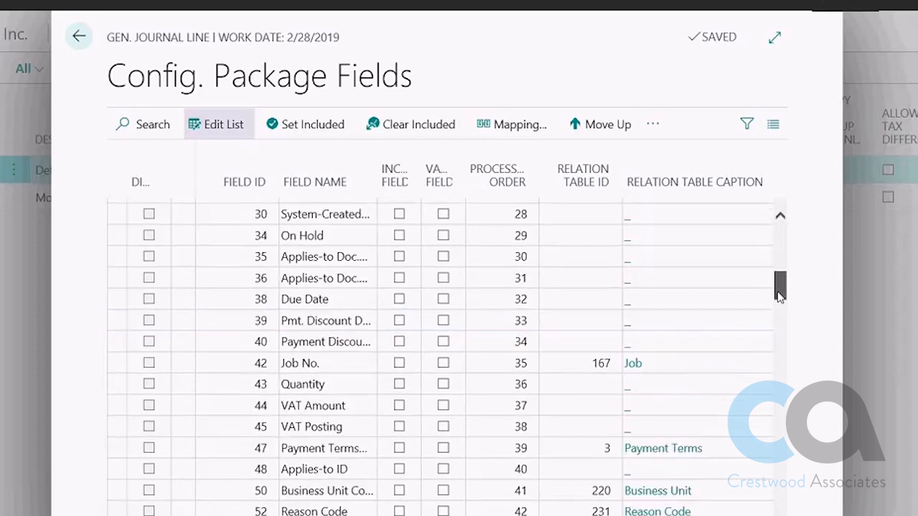
pyautogui.scroll(3)
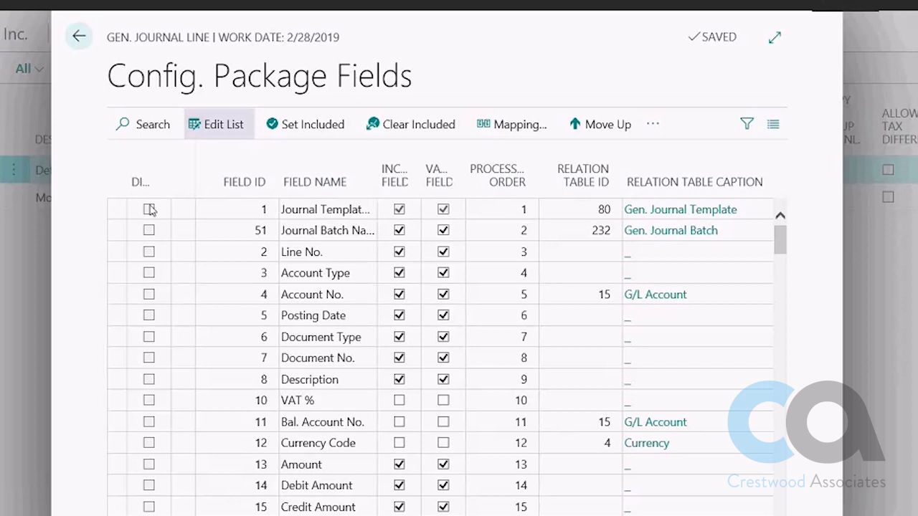
pyautogui.moveTo(131, 57)
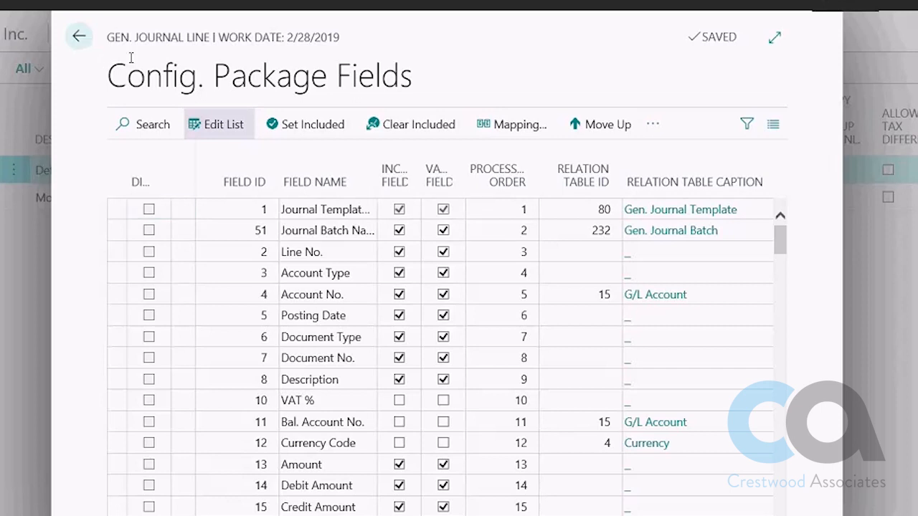
# Step: Export the GL ENTRIES package to an Excel workbook, confirming the export
pyautogui.click(79, 36)
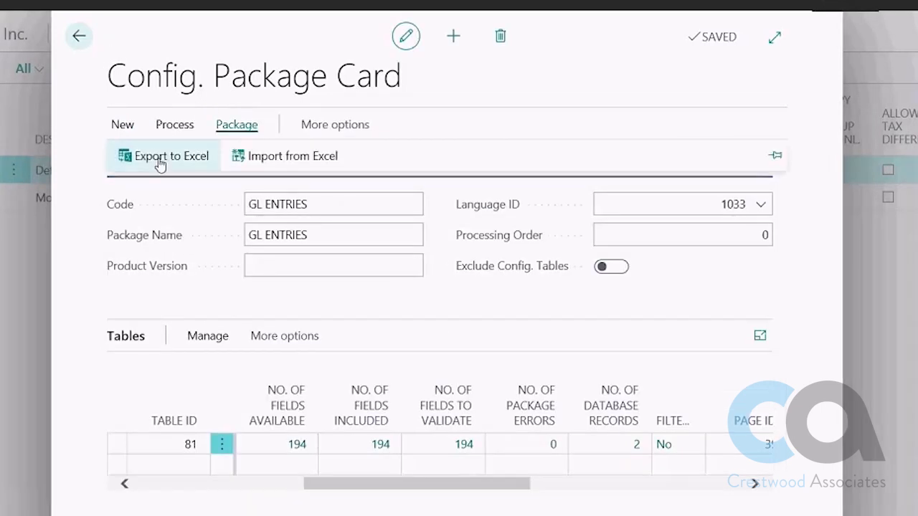
pyautogui.click(171, 156)
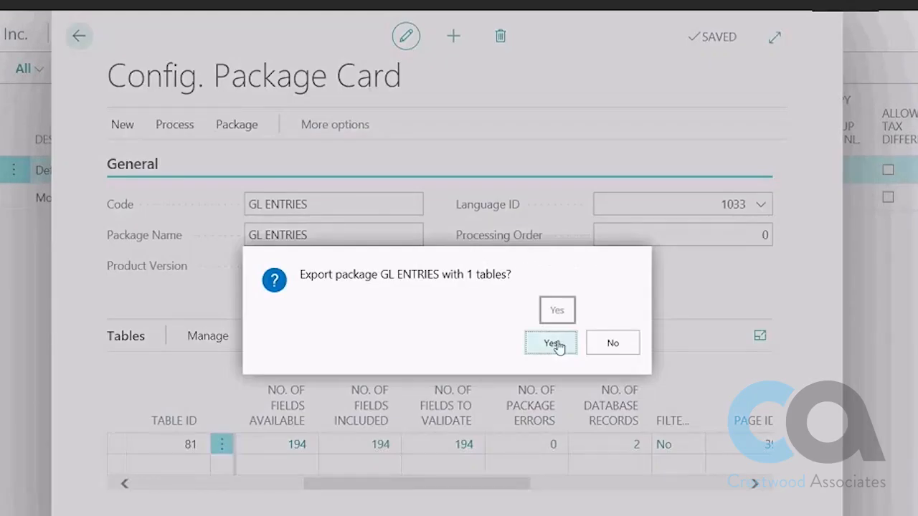
pyautogui.click(551, 342)
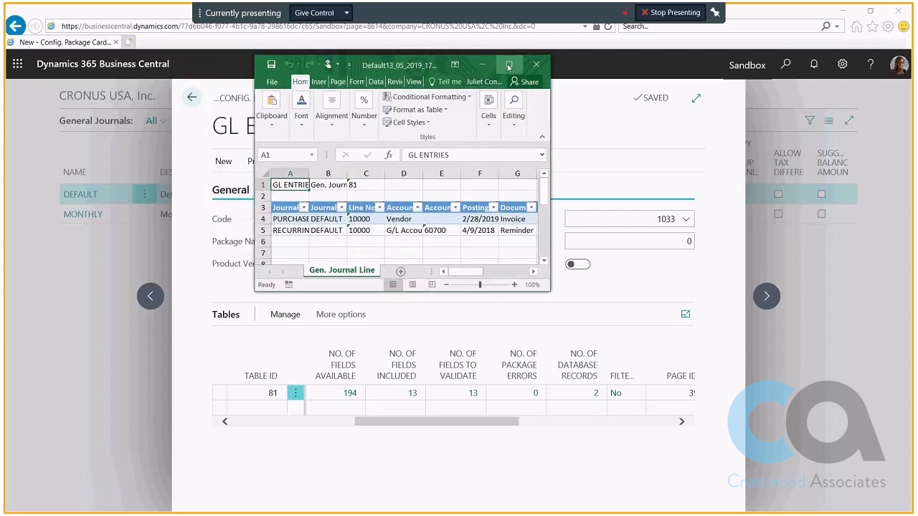
# Step: Maximize the workbook and check account, amount, debit and credit cells of the journal lines
pyautogui.click(509, 65)
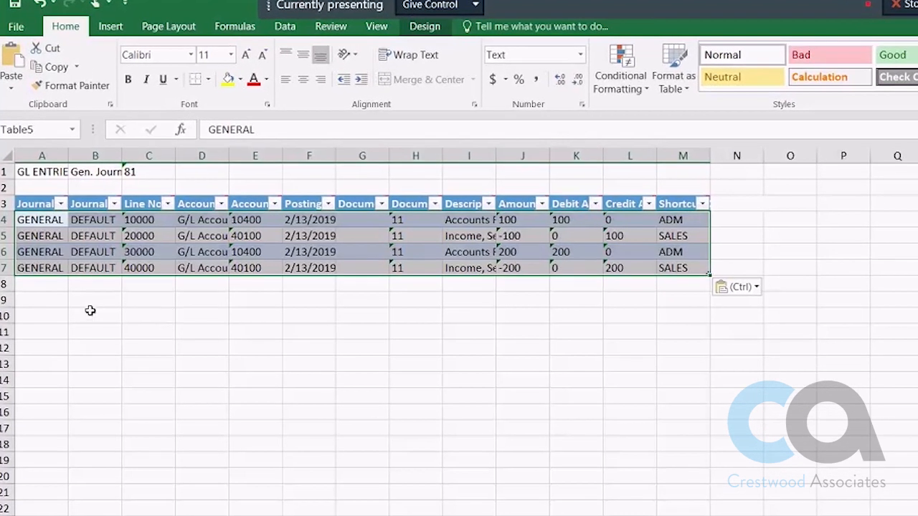
pyautogui.moveTo(183, 224)
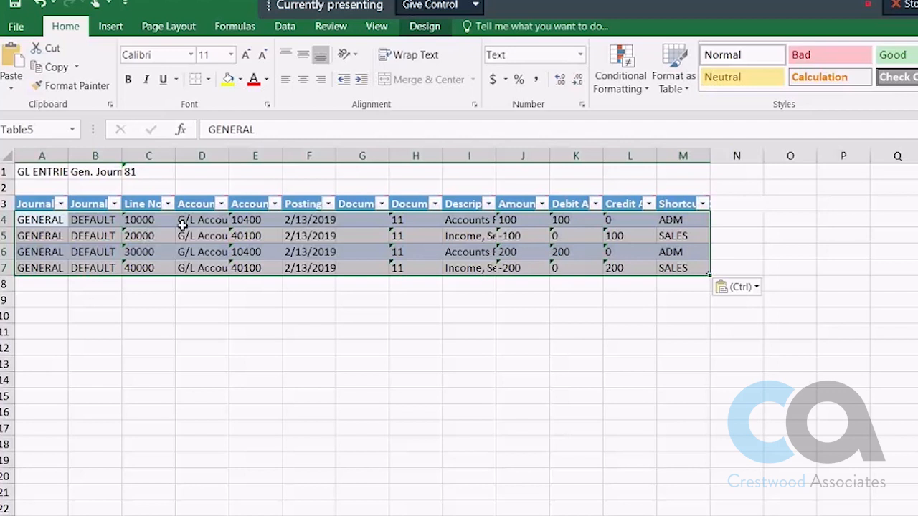
pyautogui.click(255, 220)
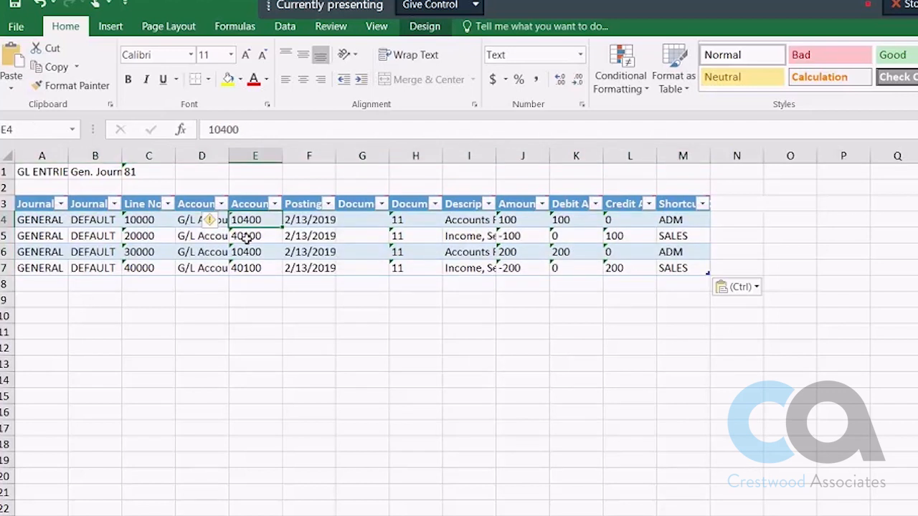
pyautogui.click(523, 220)
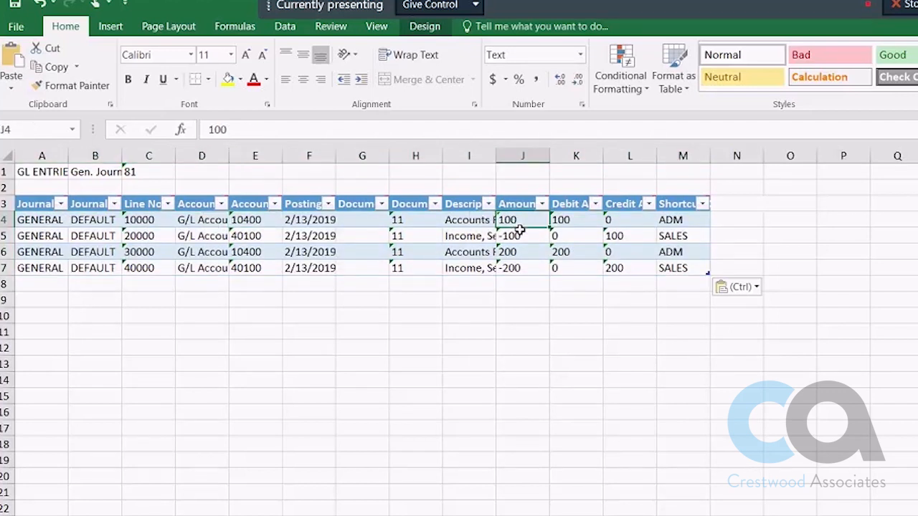
pyautogui.click(576, 220)
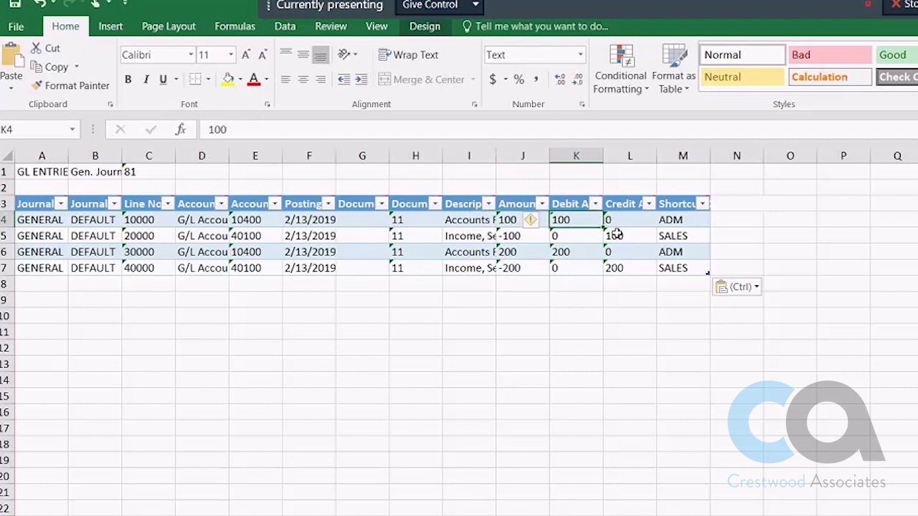
pyautogui.click(629, 252)
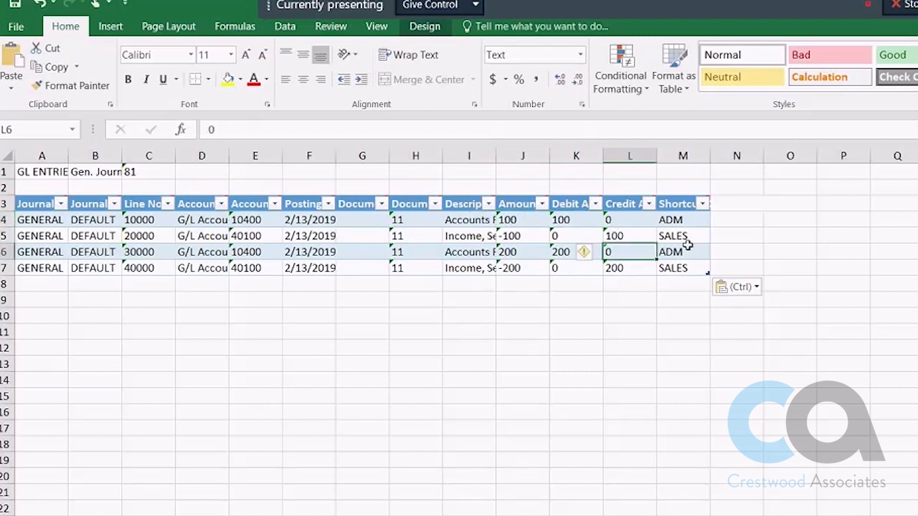
pyautogui.click(682, 236)
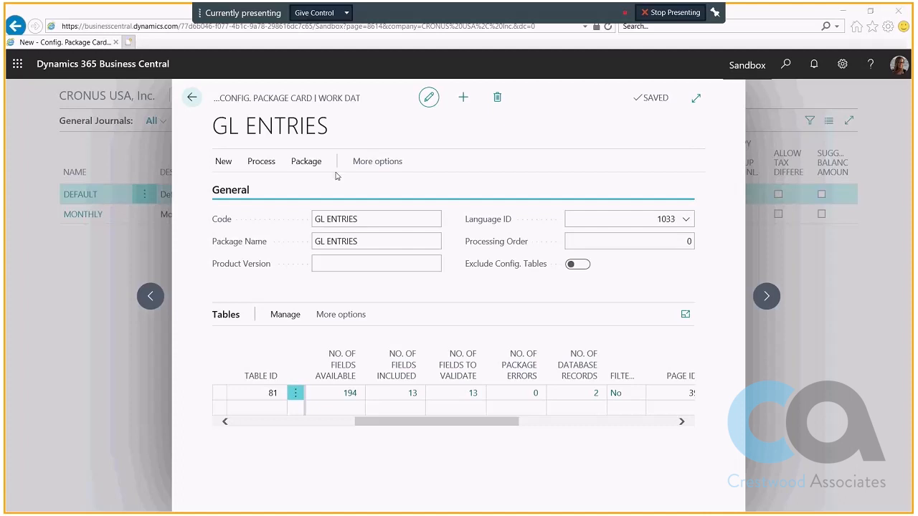
# Step: Import the filled Excel workbook into the GL ENTRIES package for table 81
pyautogui.click(306, 160)
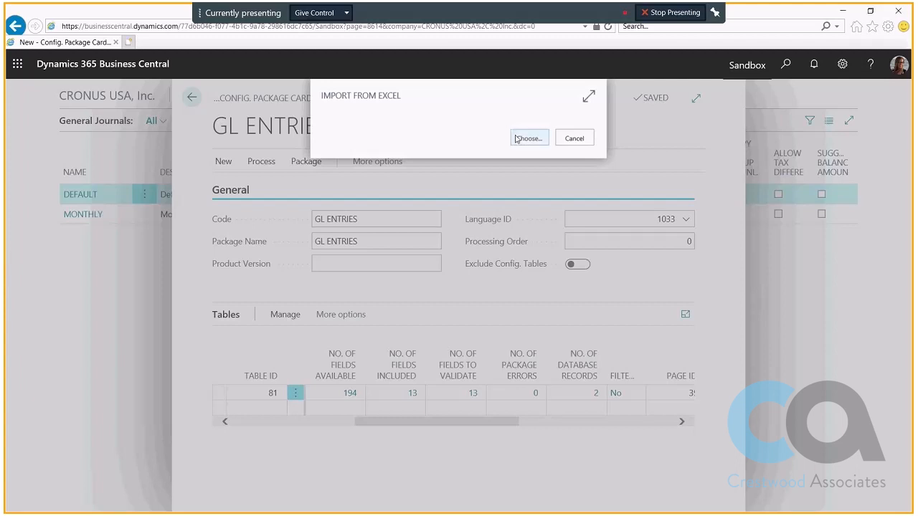
pyautogui.click(529, 138)
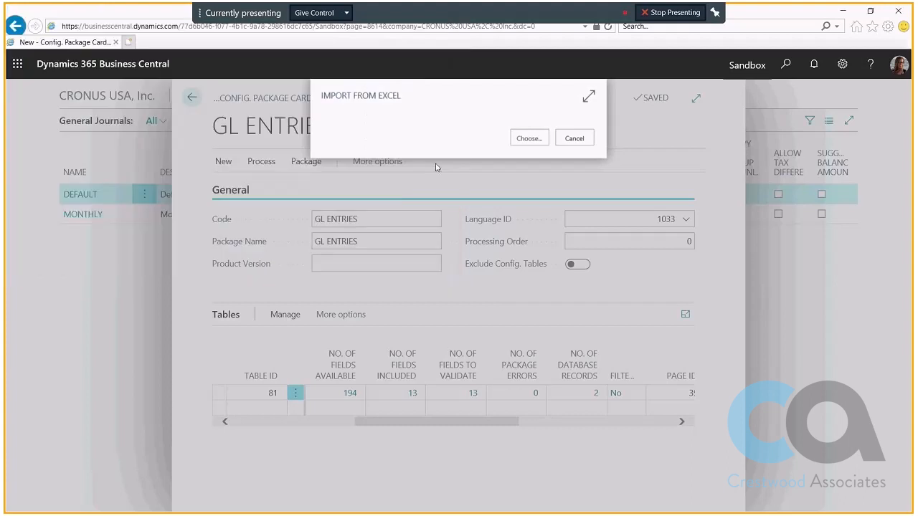
pyautogui.click(529, 137)
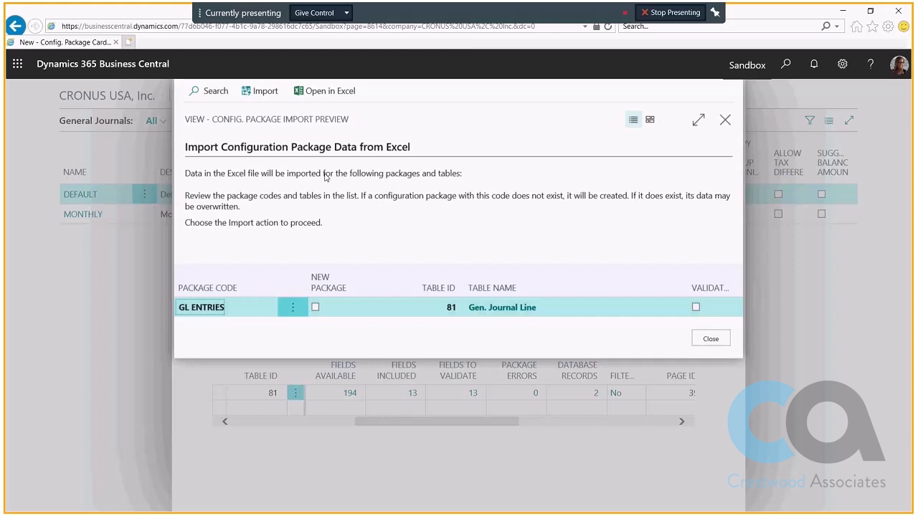
pyautogui.moveTo(305, 199)
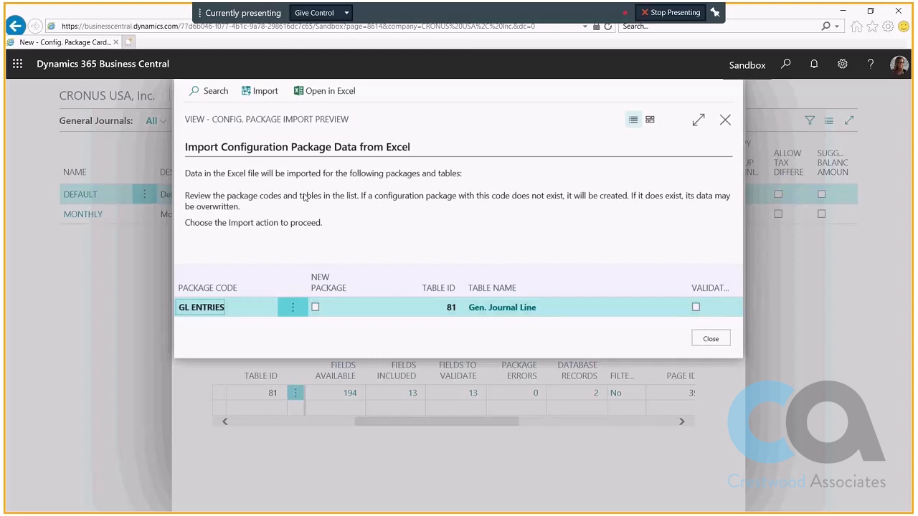
pyautogui.click(259, 90)
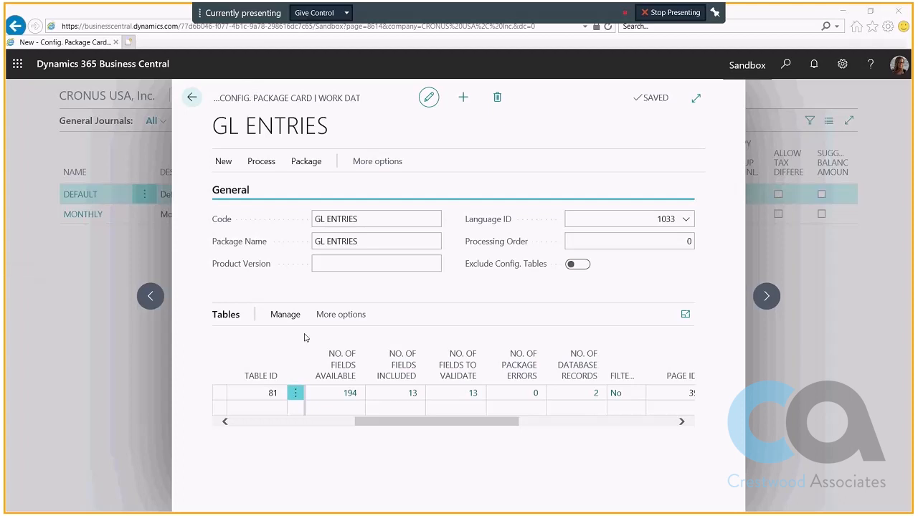
pyautogui.moveTo(439, 432)
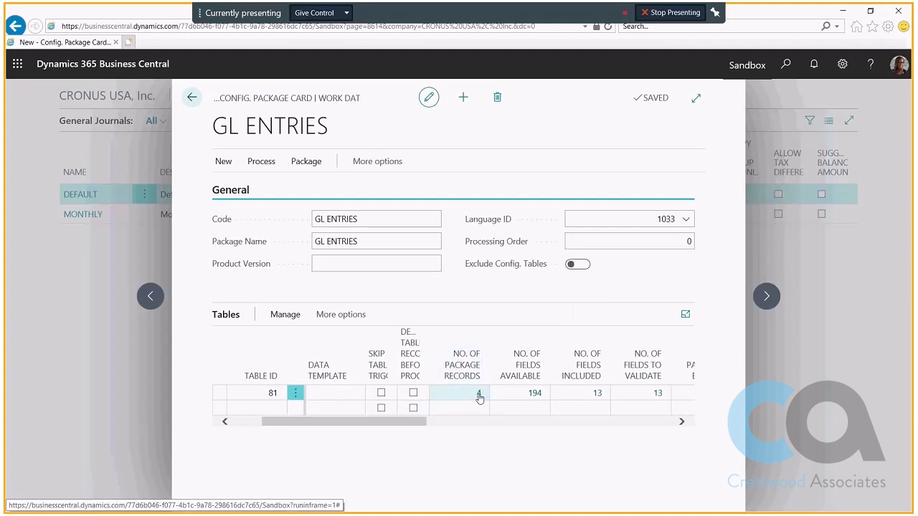
pyautogui.moveTo(479, 396)
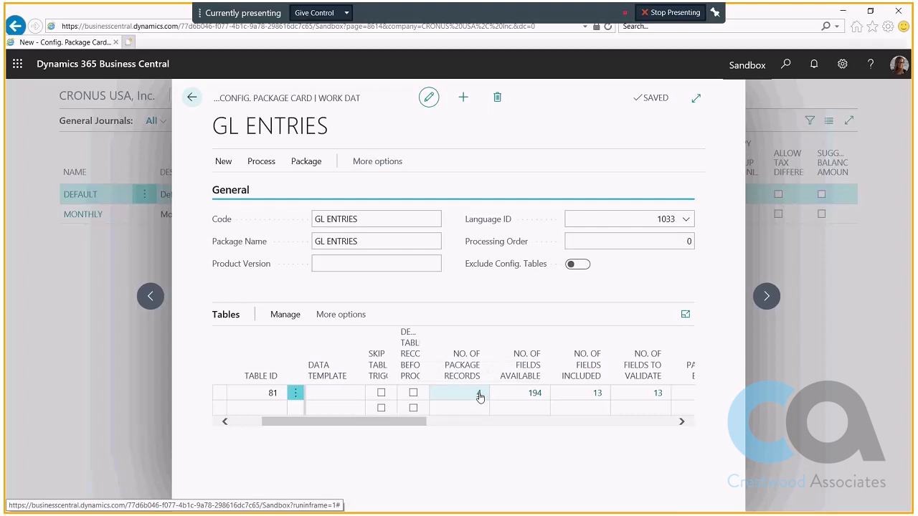
# Step: Select all four package records, process them without errors, and apply the data
pyautogui.click(478, 393)
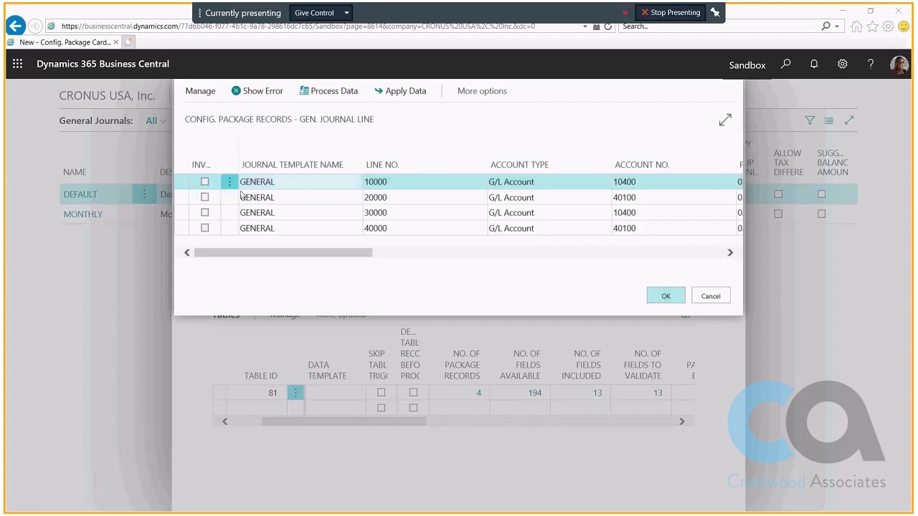
pyautogui.moveTo(300, 241)
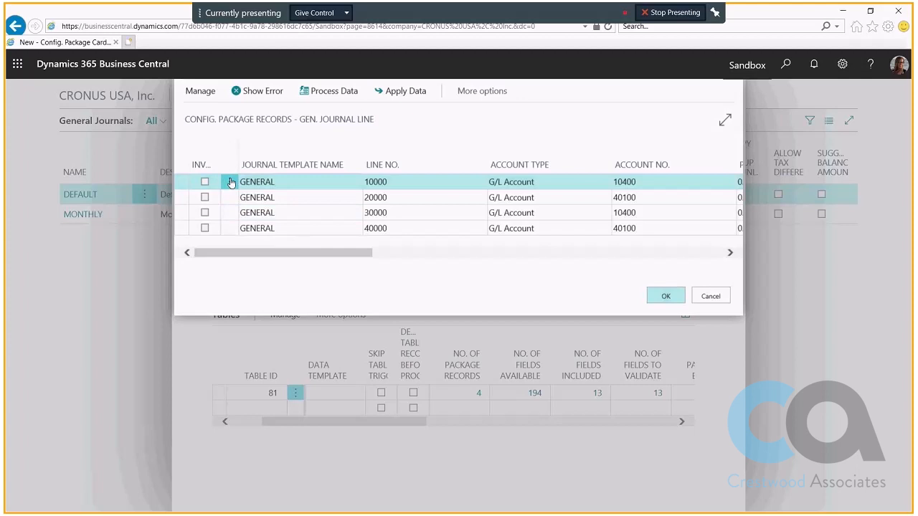
pyautogui.click(230, 181)
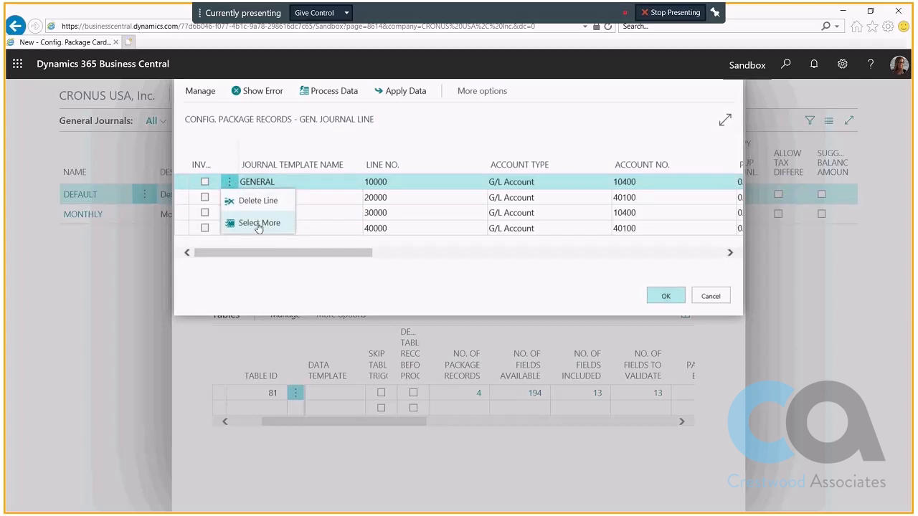
pyautogui.click(259, 223)
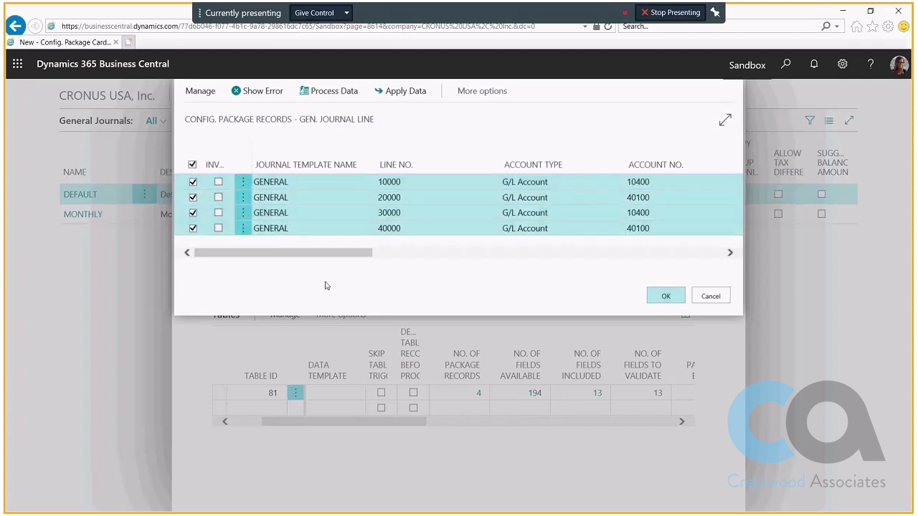
pyautogui.click(262, 90)
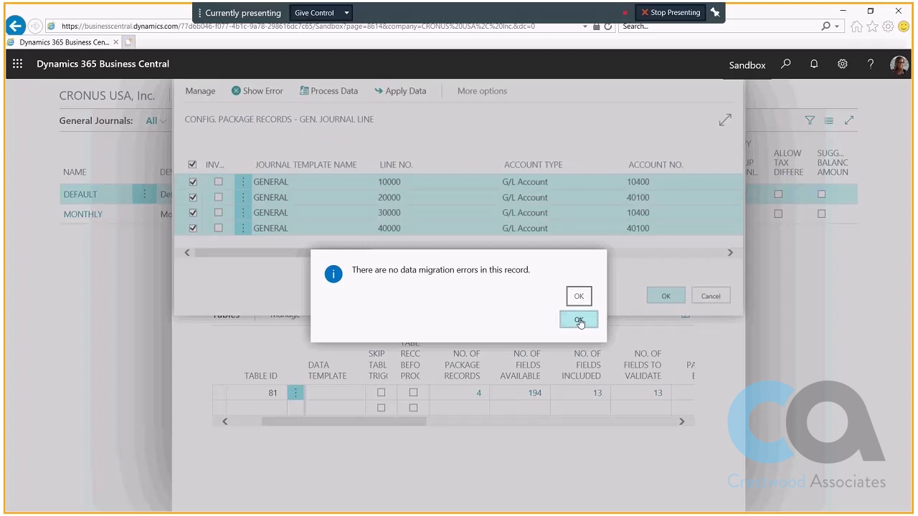
pyautogui.click(579, 321)
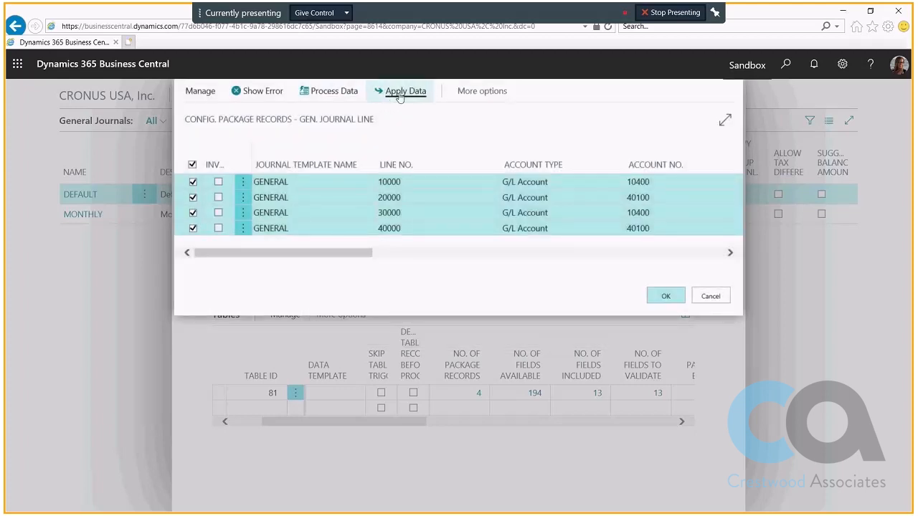
pyautogui.click(405, 91)
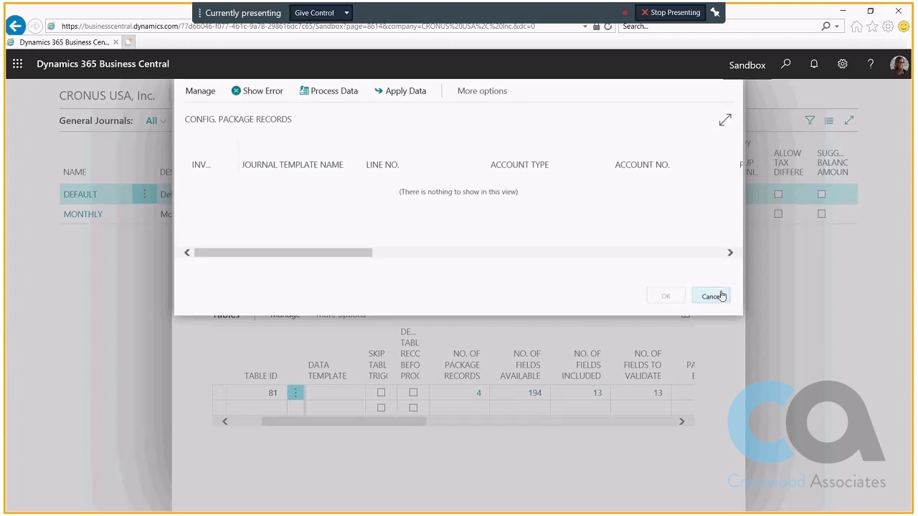
# Step: Leave the package records and open the DEFAULT general journal batch
pyautogui.click(711, 296)
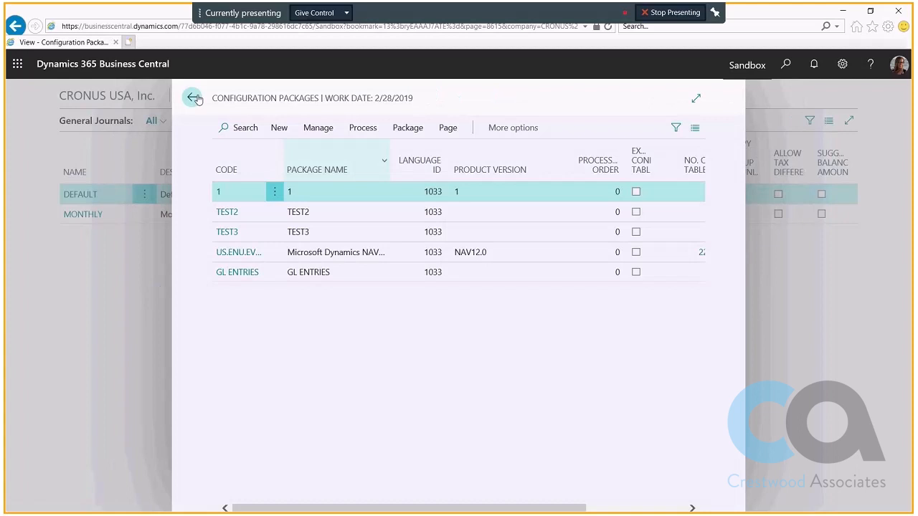
pyautogui.click(194, 98)
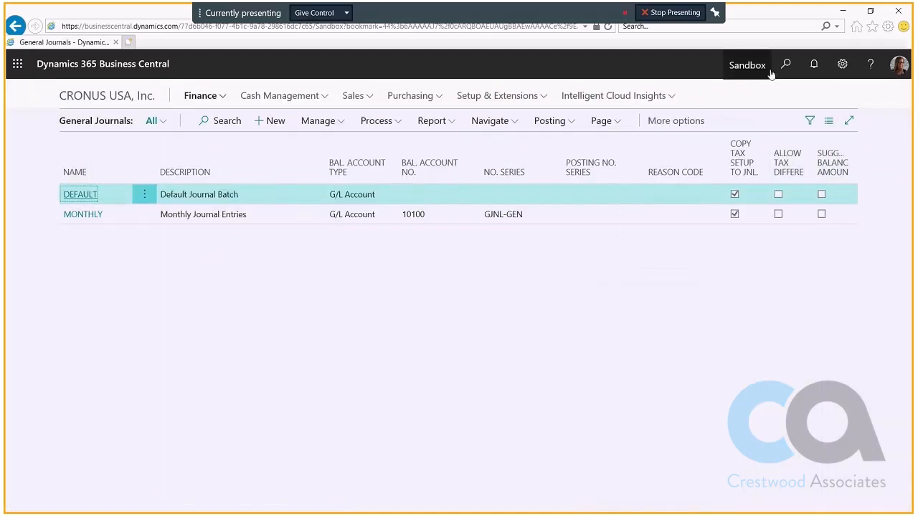
pyautogui.click(200, 95)
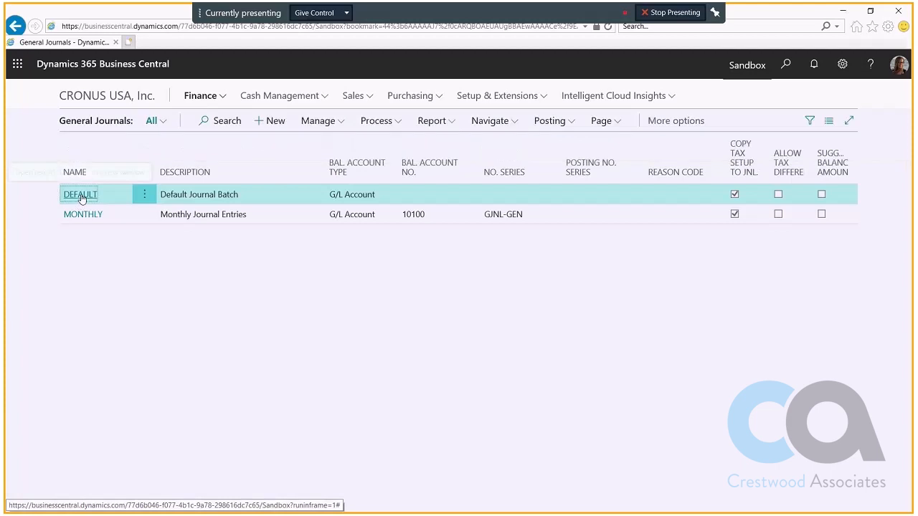
pyautogui.click(80, 194)
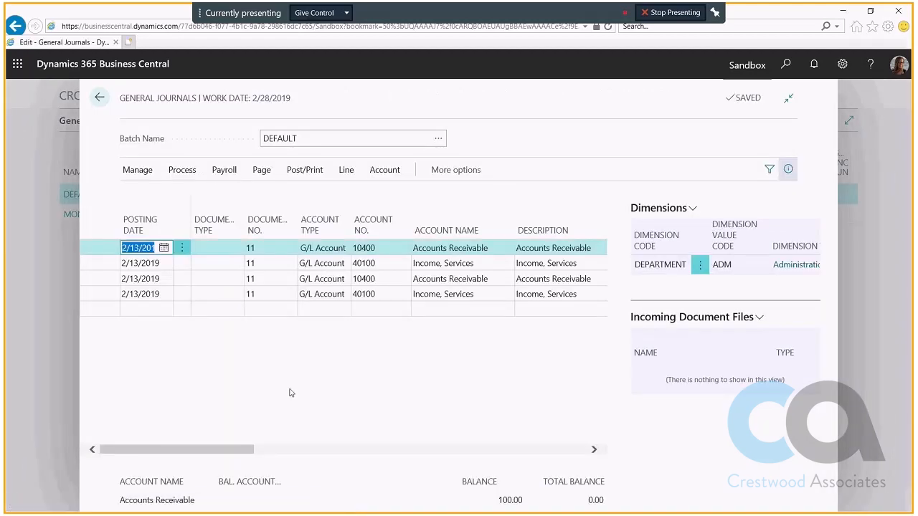
pyautogui.moveTo(229, 353)
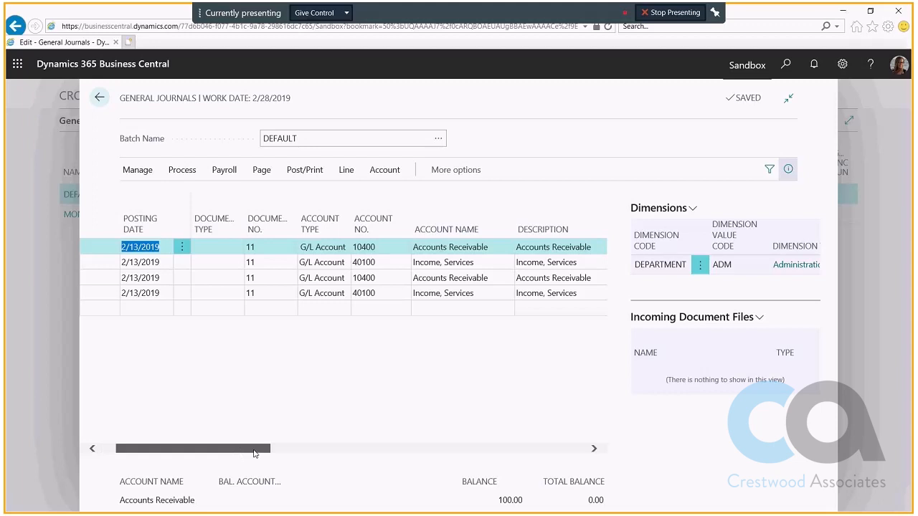
# Step: Scroll across the DEFAULT journal columns to review the four lines and ADM/SALES departments
pyautogui.hscroll(3)
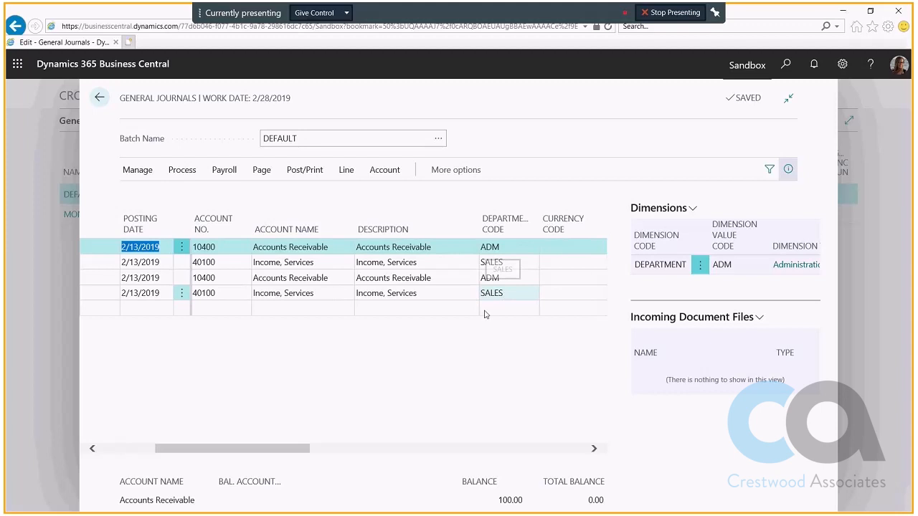
pyautogui.moveTo(232, 449); pyautogui.dragTo(369, 449)
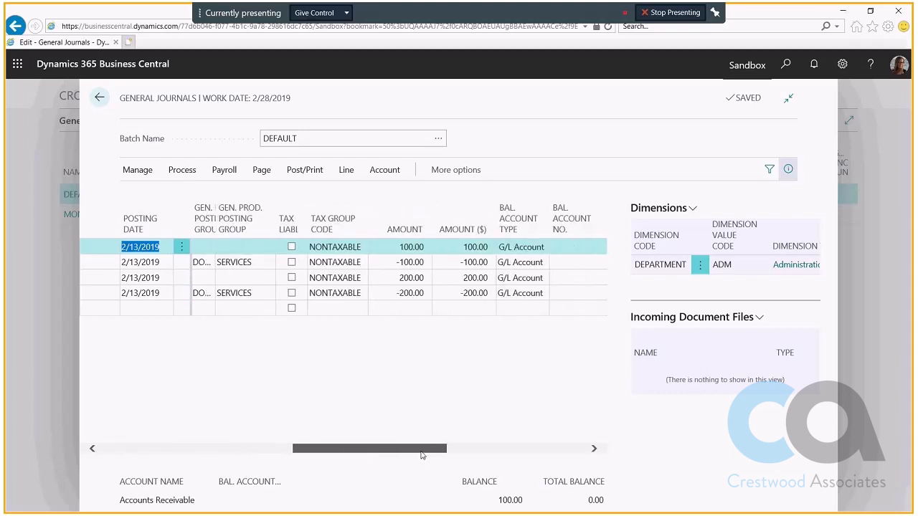
pyautogui.moveTo(369, 448); pyautogui.dragTo(400, 448)
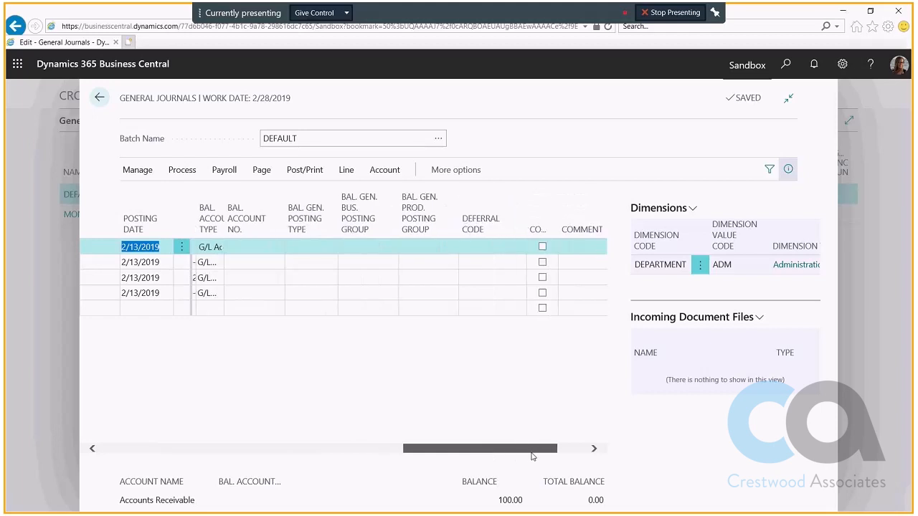
pyautogui.hscroll(-3)
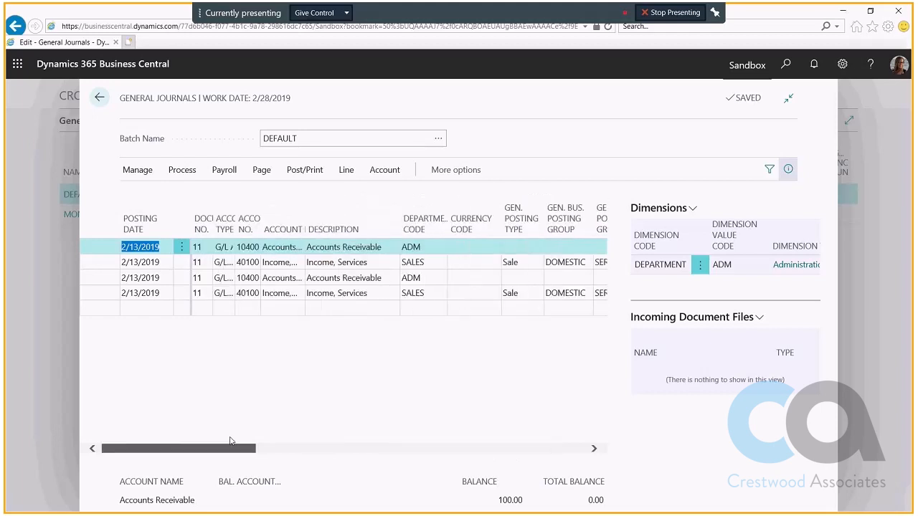
pyautogui.hscroll(-3)
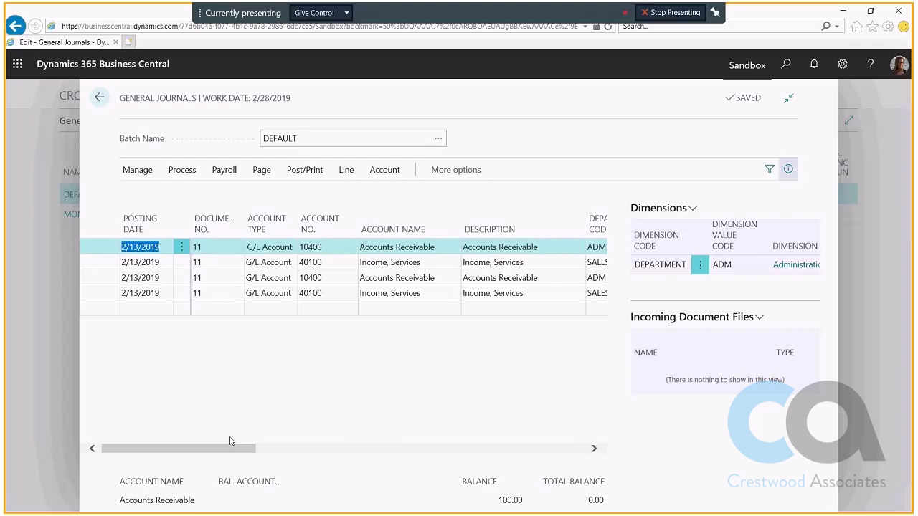